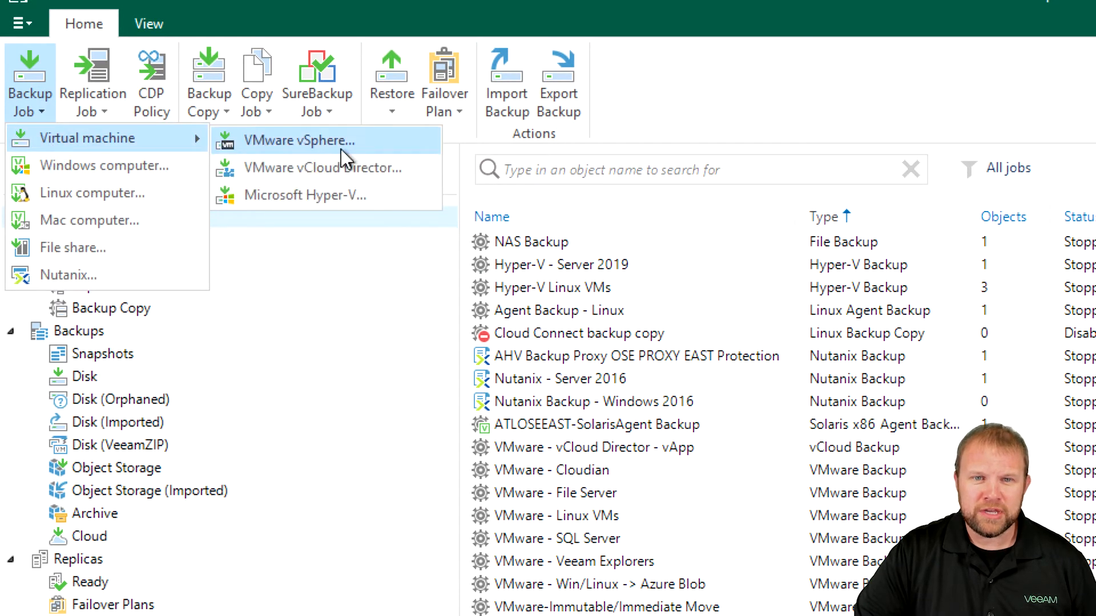
{"action": "mouse_move", "coordinate": [336, 153]}
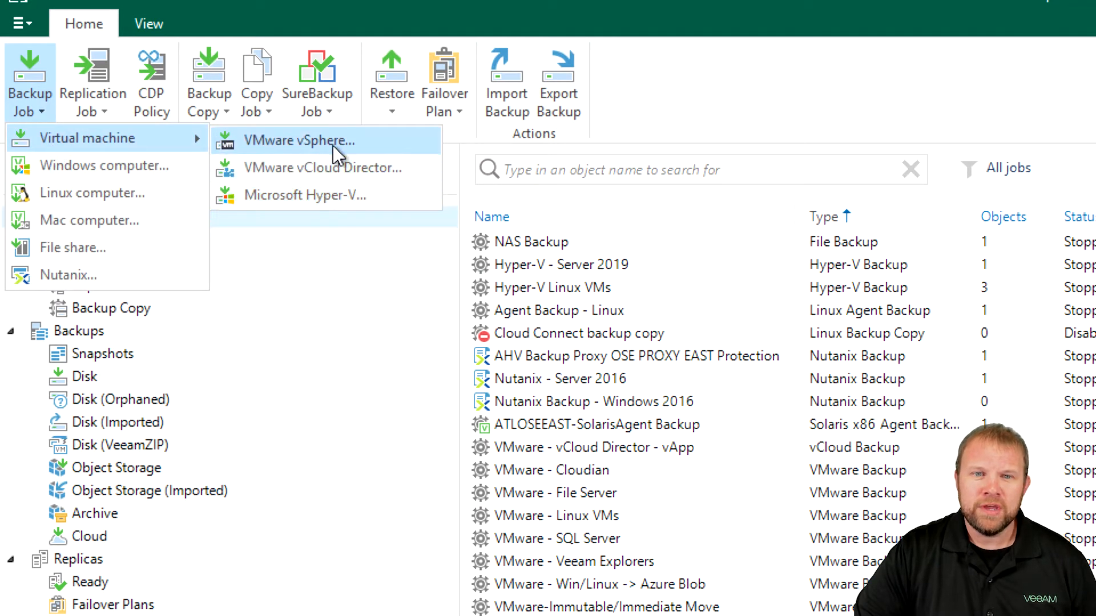
{"action": "mouse_move", "coordinate": [306, 195]}
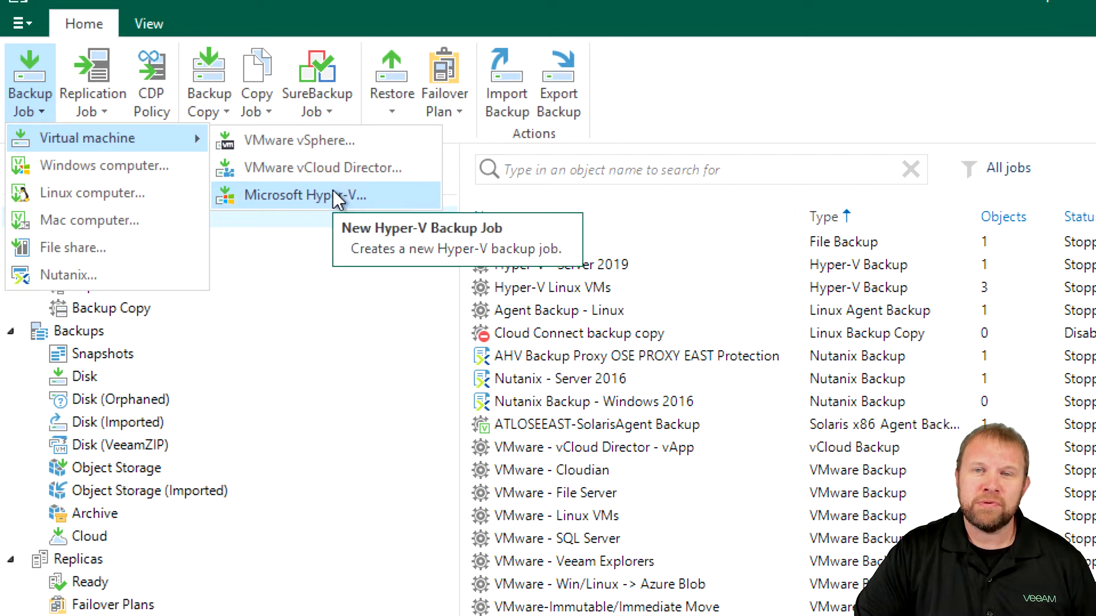
{"action": "mouse_move", "coordinate": [301, 141]}
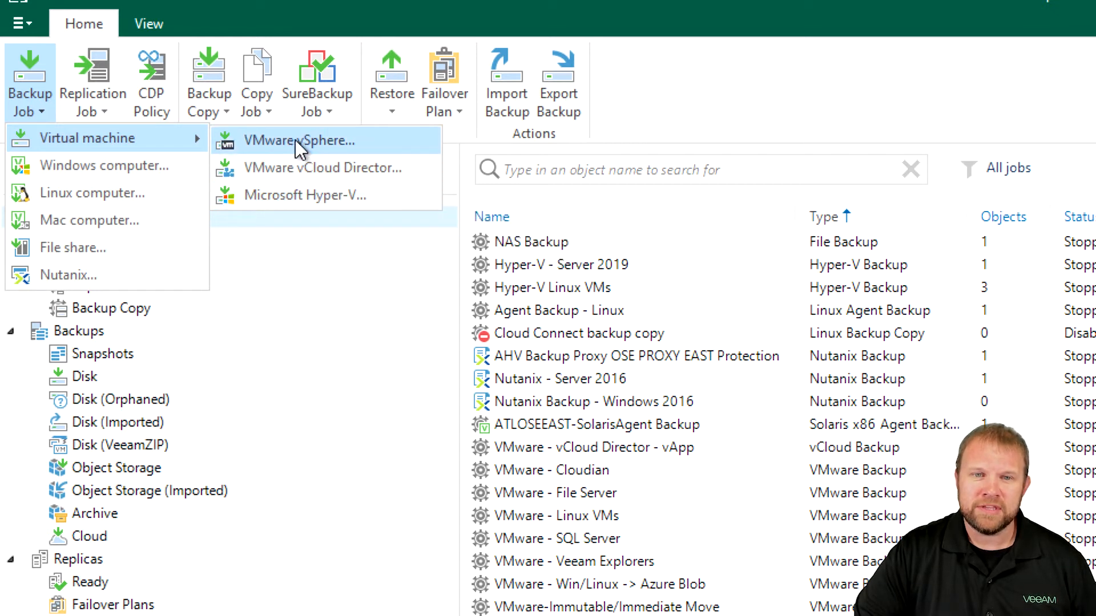
{"action": "mouse_move", "coordinate": [306, 195]}
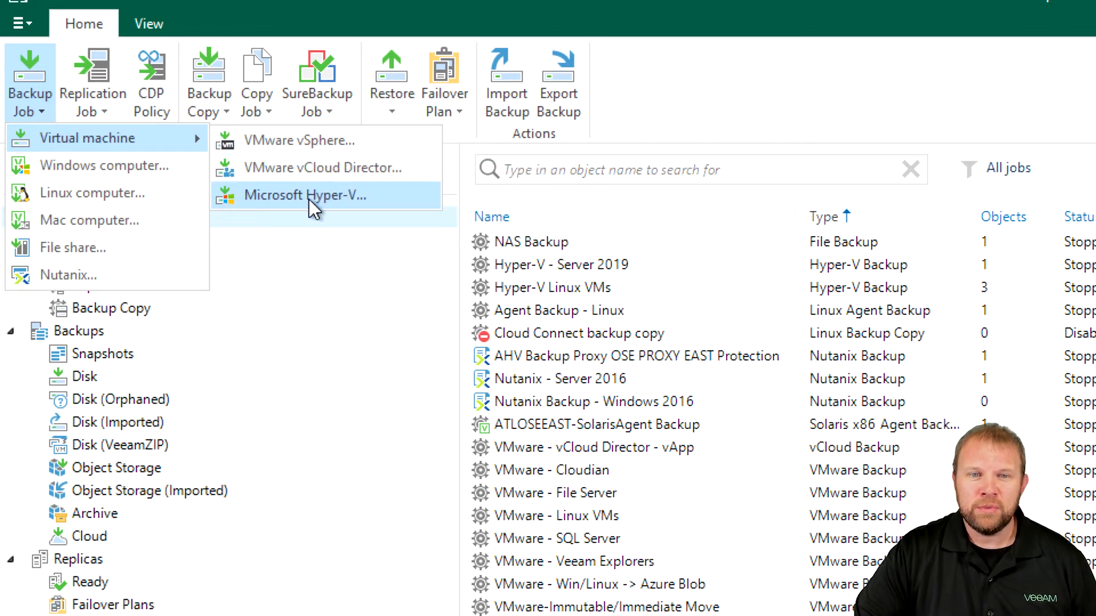
{"action": "mouse_move", "coordinate": [322, 167]}
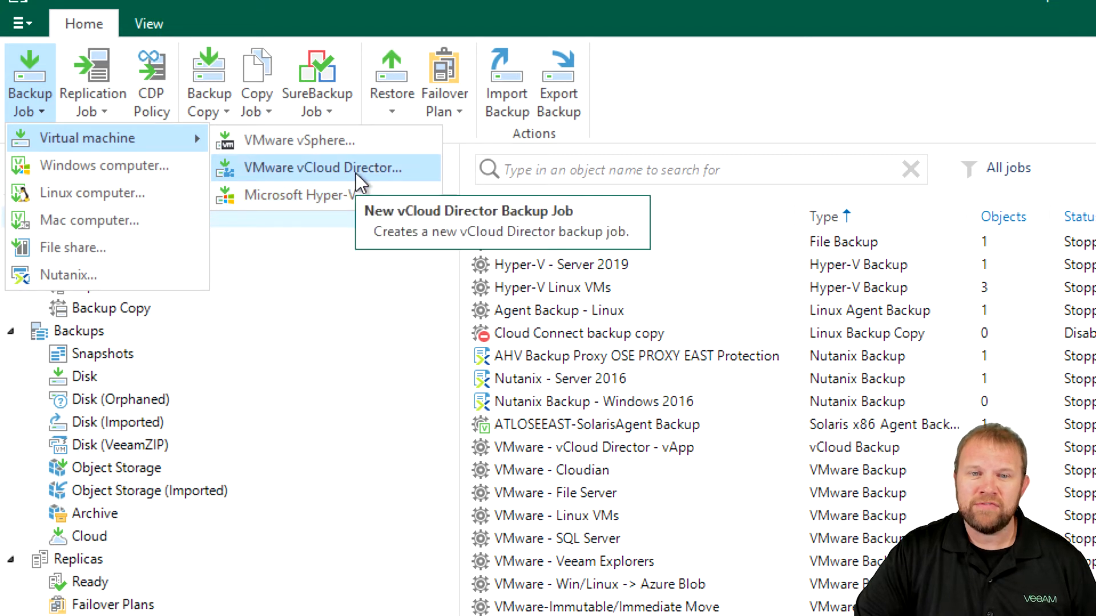
{"action": "mouse_move", "coordinate": [352, 174]}
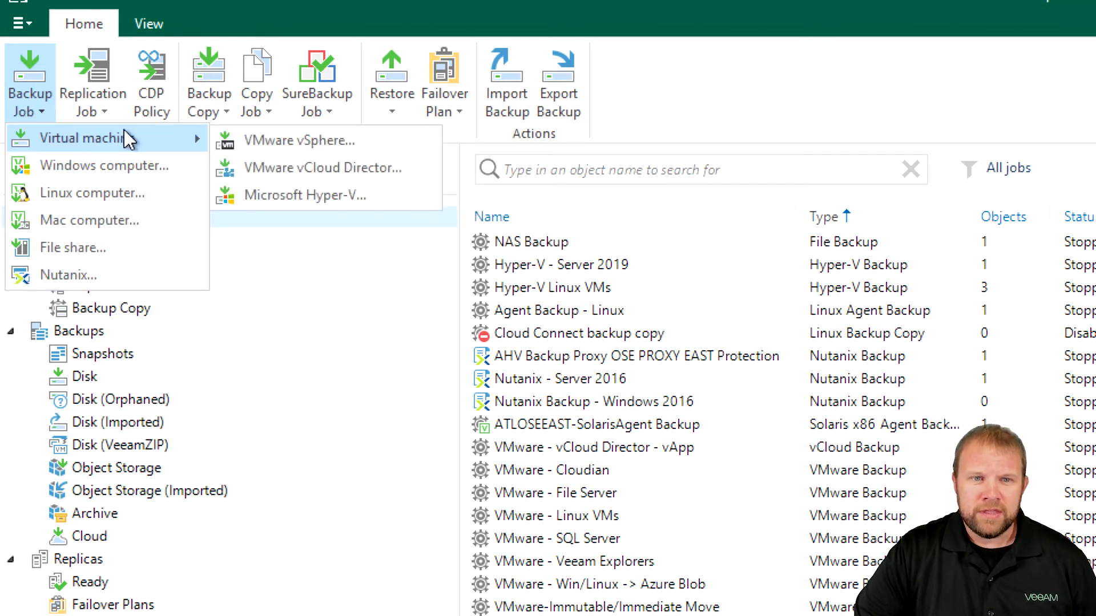
{"action": "mouse_move", "coordinate": [301, 140]}
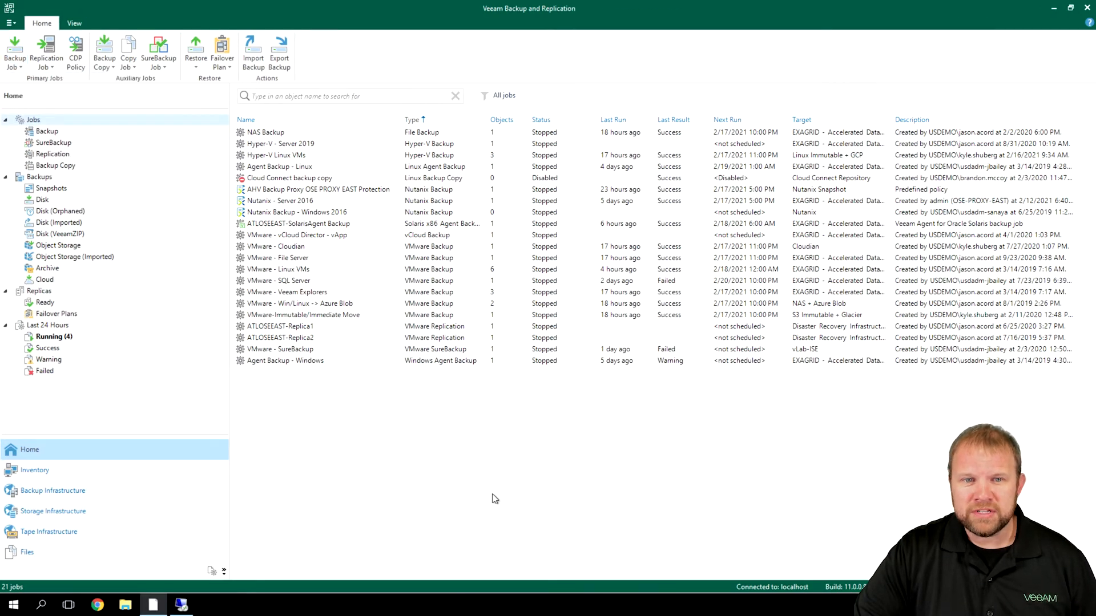
{"action": "mouse_move", "coordinate": [481, 433]}
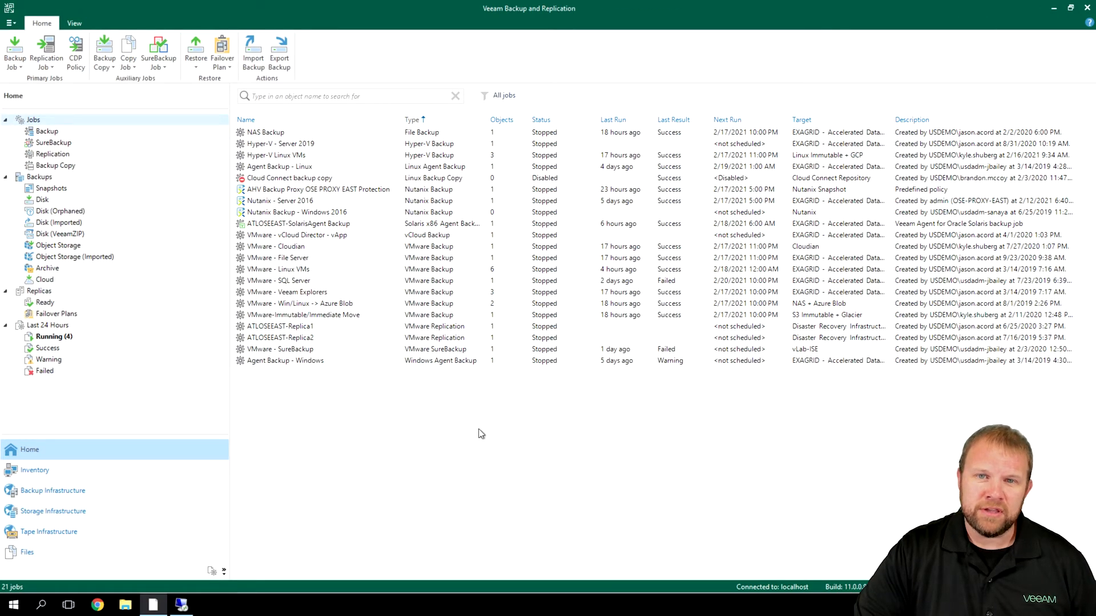
{"action": "mouse_move", "coordinate": [399, 430]}
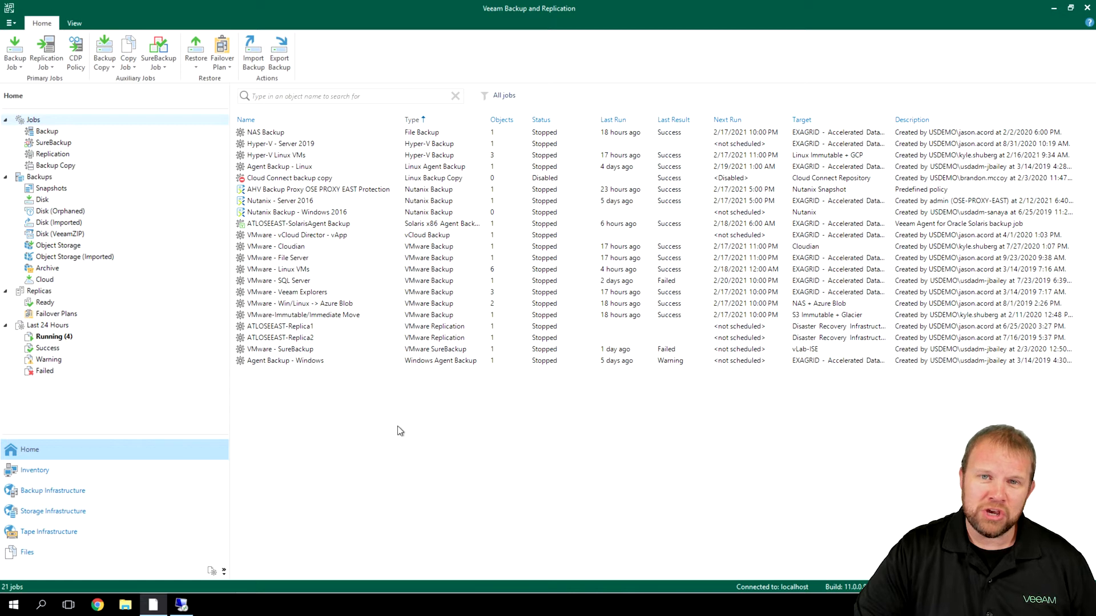
Step: Dismiss the jobs list context menu and select the VMware - Veeam Explorers job's last run
{"action": "right_click", "coordinate": [400, 419]}
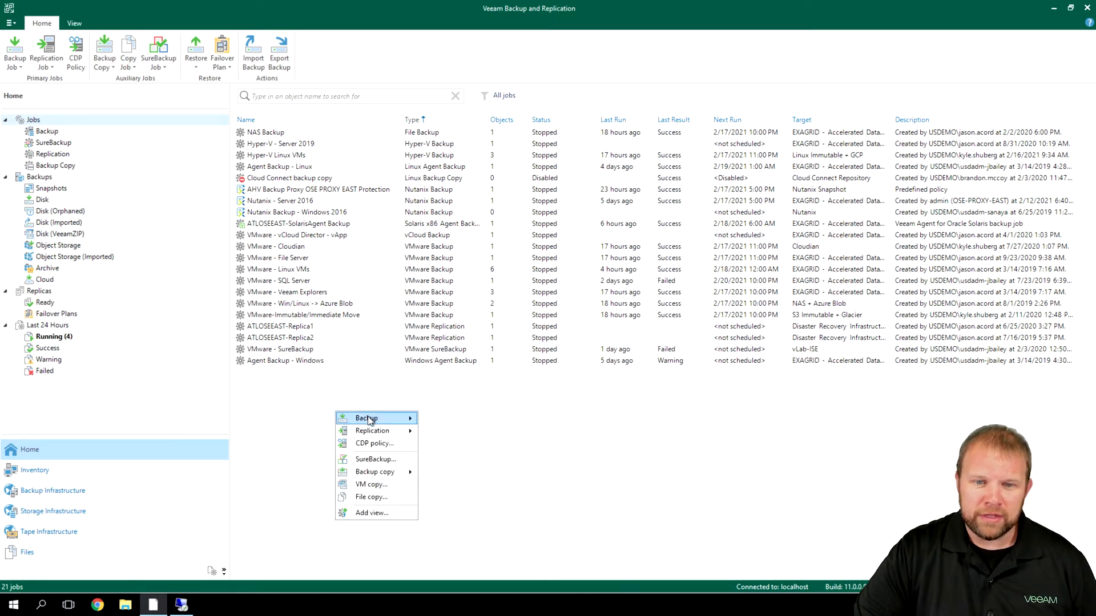
{"action": "mouse_move", "coordinate": [365, 417]}
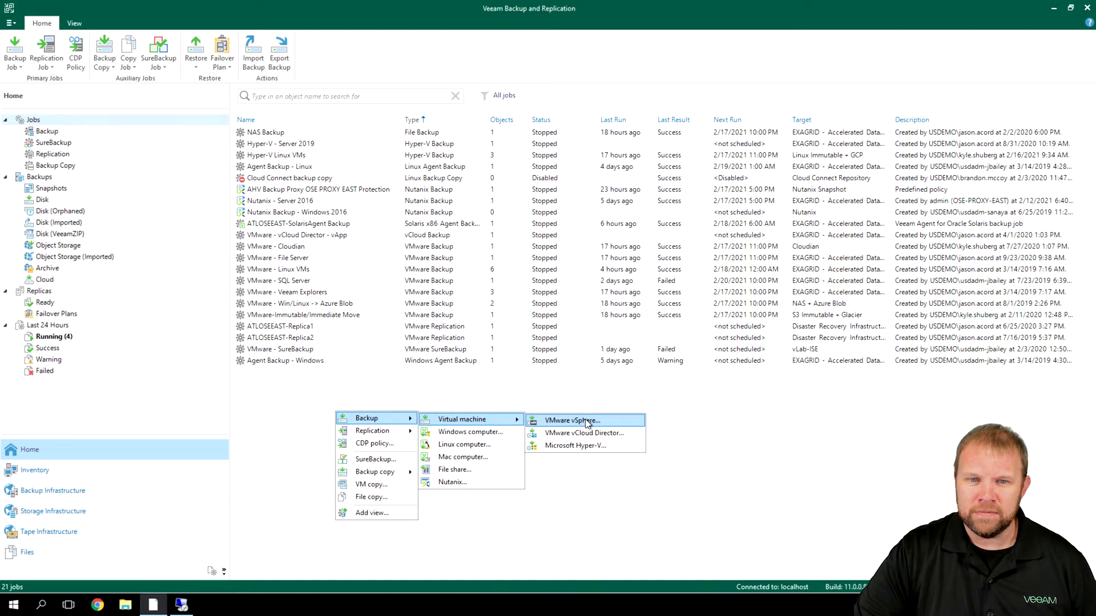
{"action": "left_click", "coordinate": [287, 291]}
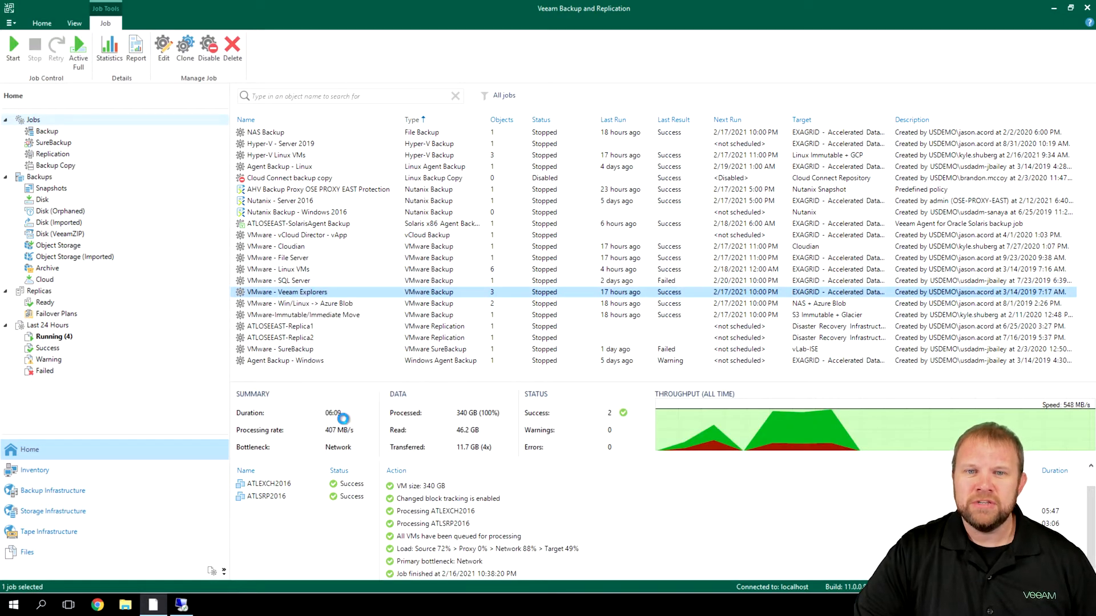
Step: Edit the VMware - Veeam Explorers job, opening the wizard at its Name page
{"action": "left_click", "coordinate": [162, 49]}
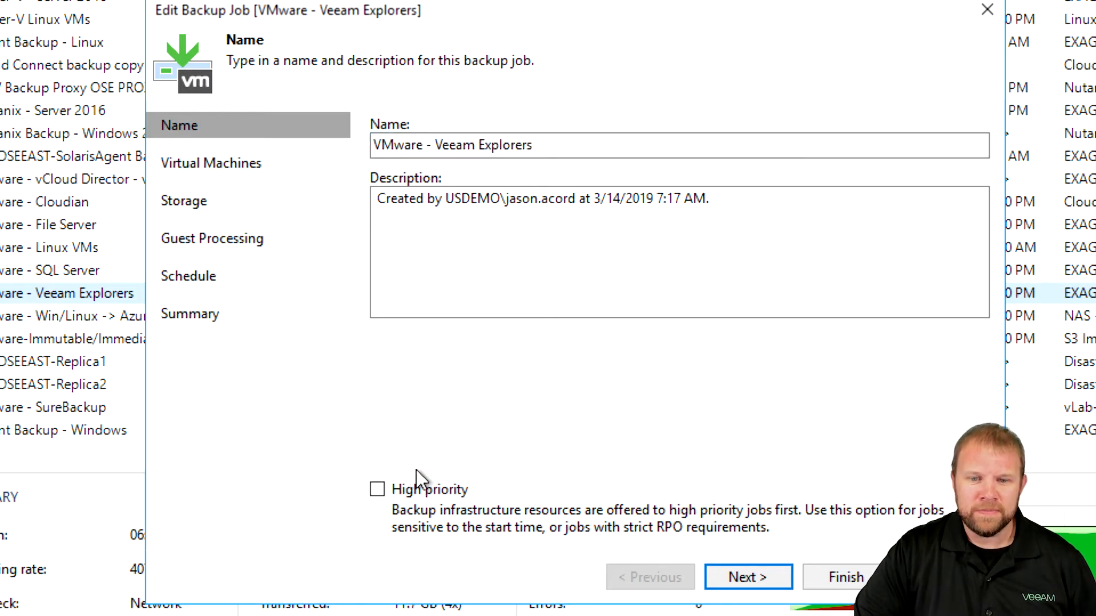
{"action": "mouse_move", "coordinate": [460, 486]}
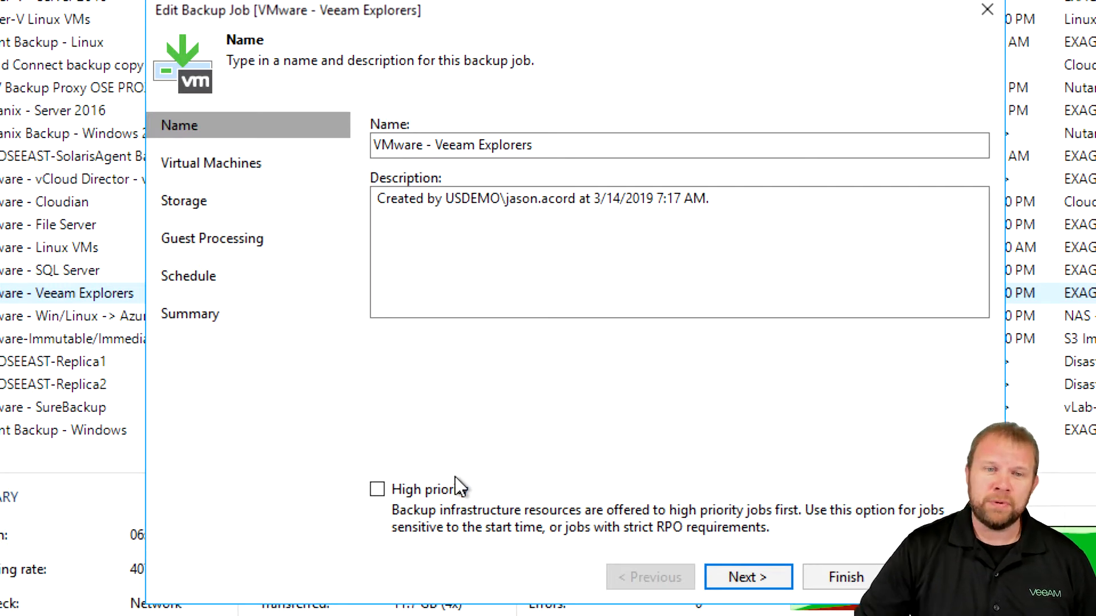
{"action": "mouse_move", "coordinate": [439, 498]}
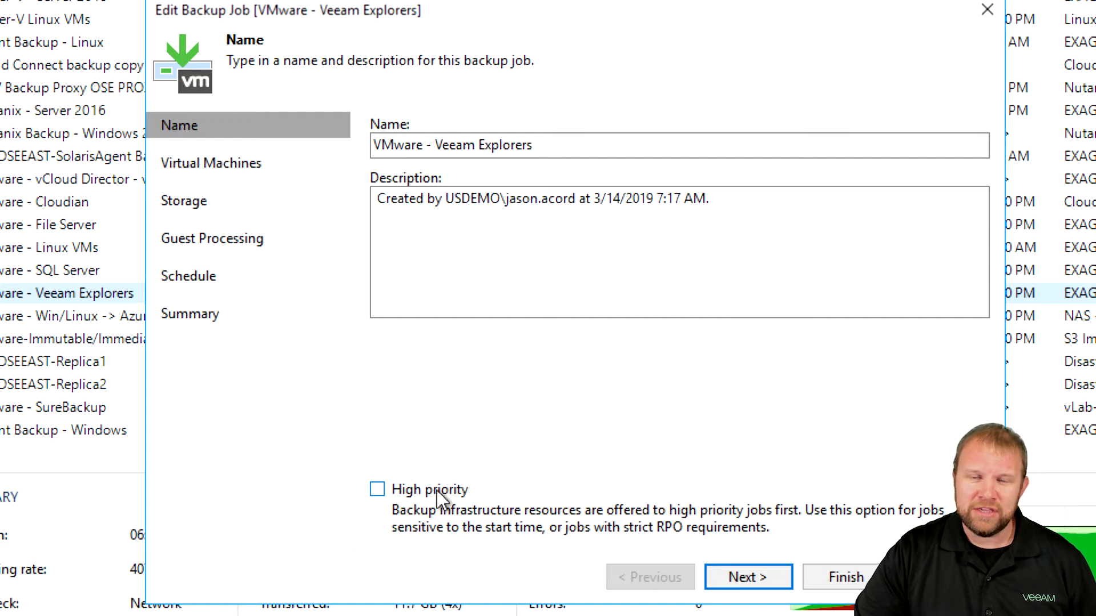
{"action": "mouse_move", "coordinate": [291, 212]}
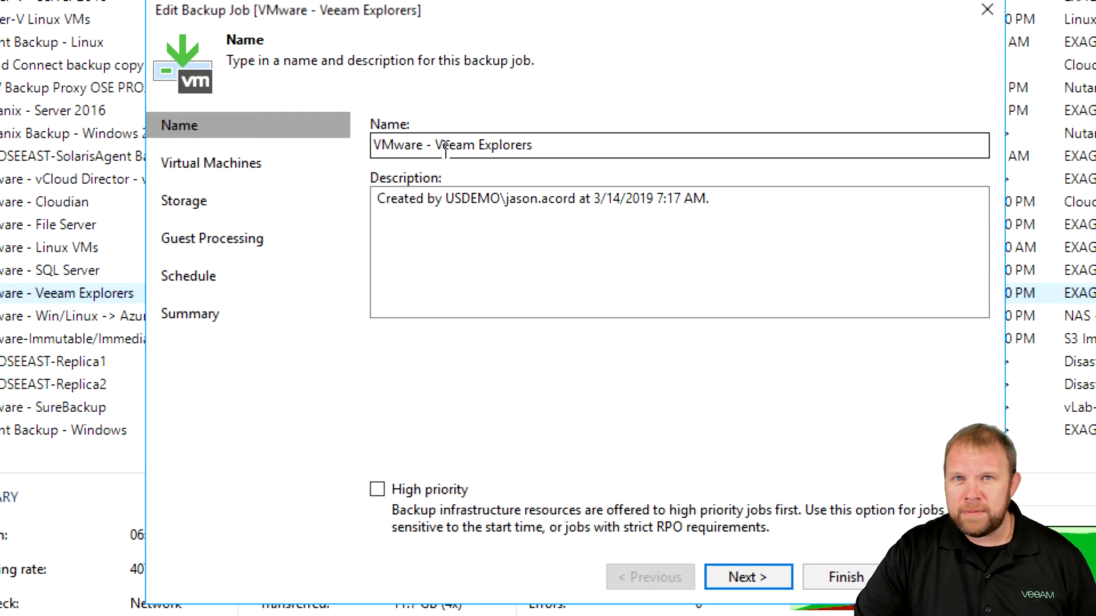
{"action": "mouse_move", "coordinate": [210, 163]}
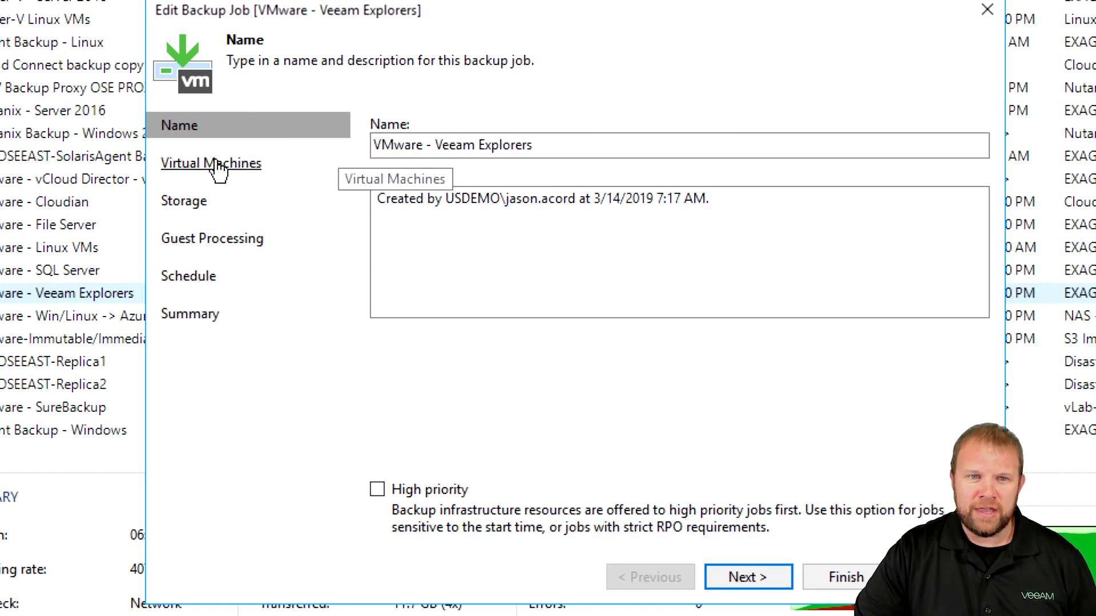
Step: Review the job's three VMs (380 GB total) and open the Add Objects picker
{"action": "left_click", "coordinate": [210, 162]}
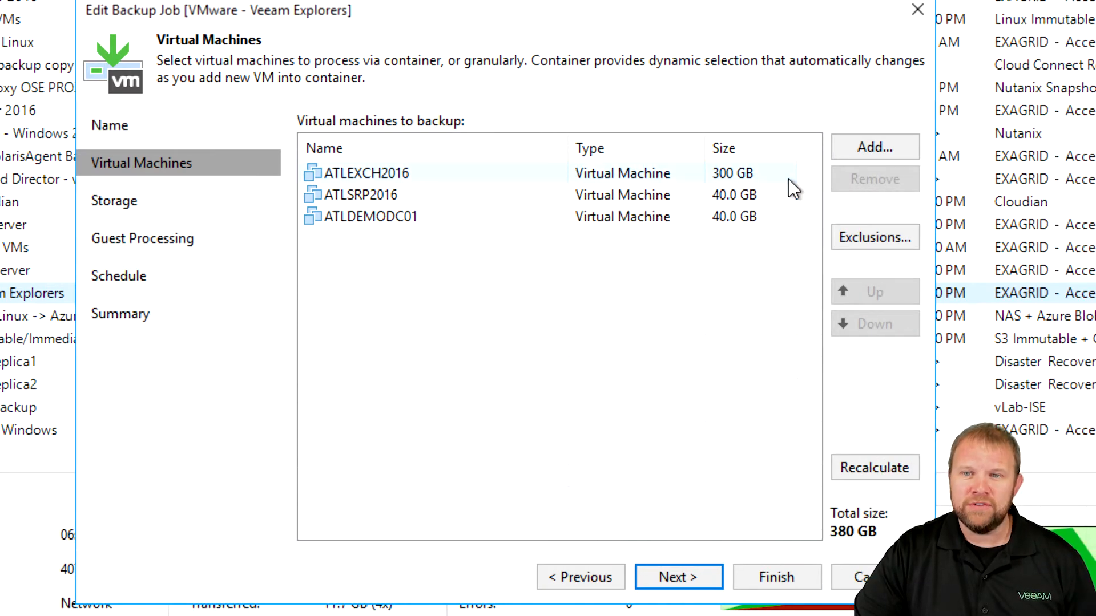
{"action": "mouse_move", "coordinate": [846, 181]}
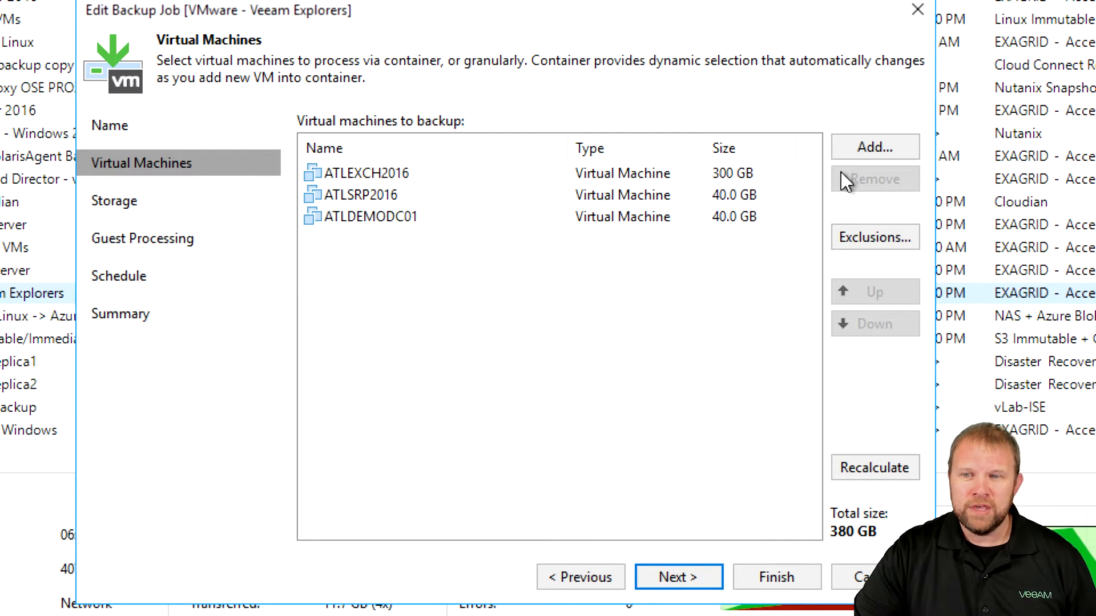
{"action": "left_click", "coordinate": [874, 147]}
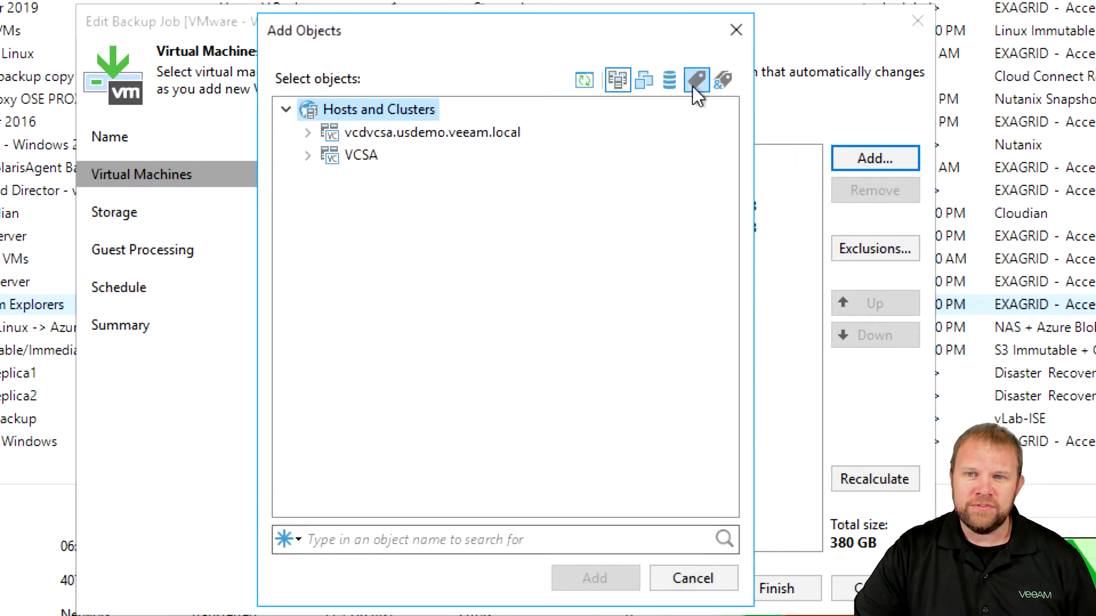
{"action": "mouse_move", "coordinate": [722, 80]}
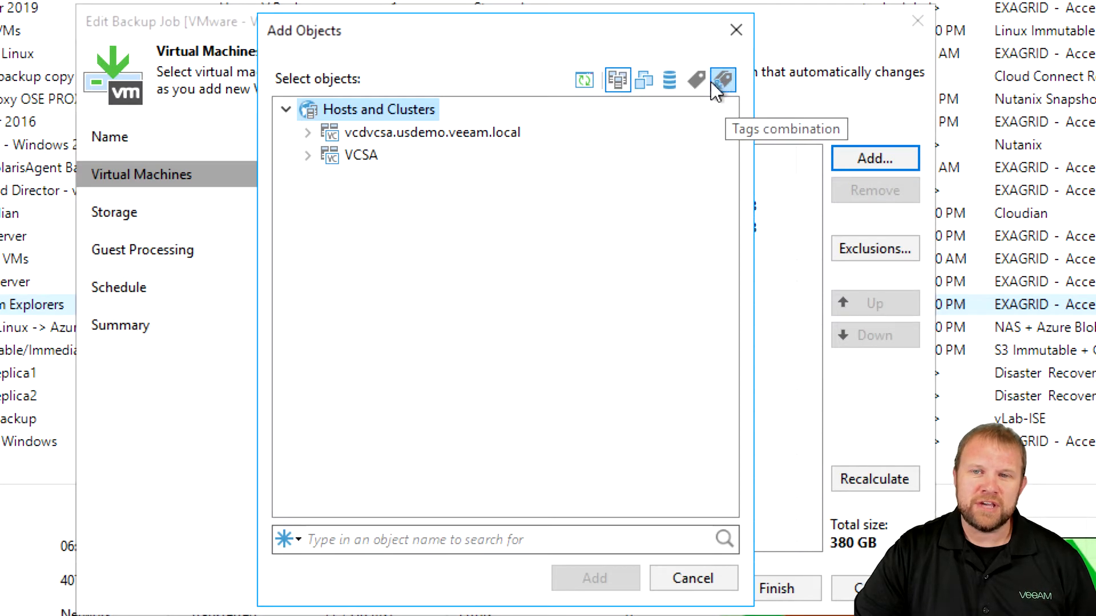
{"action": "mouse_move", "coordinate": [670, 80]}
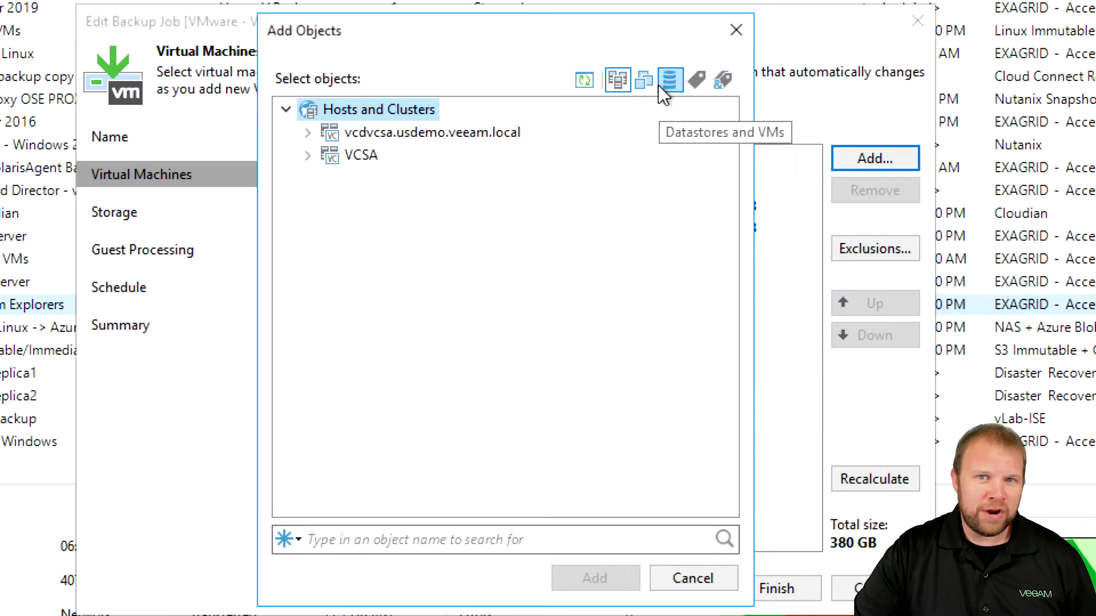
{"action": "mouse_move", "coordinate": [644, 80]}
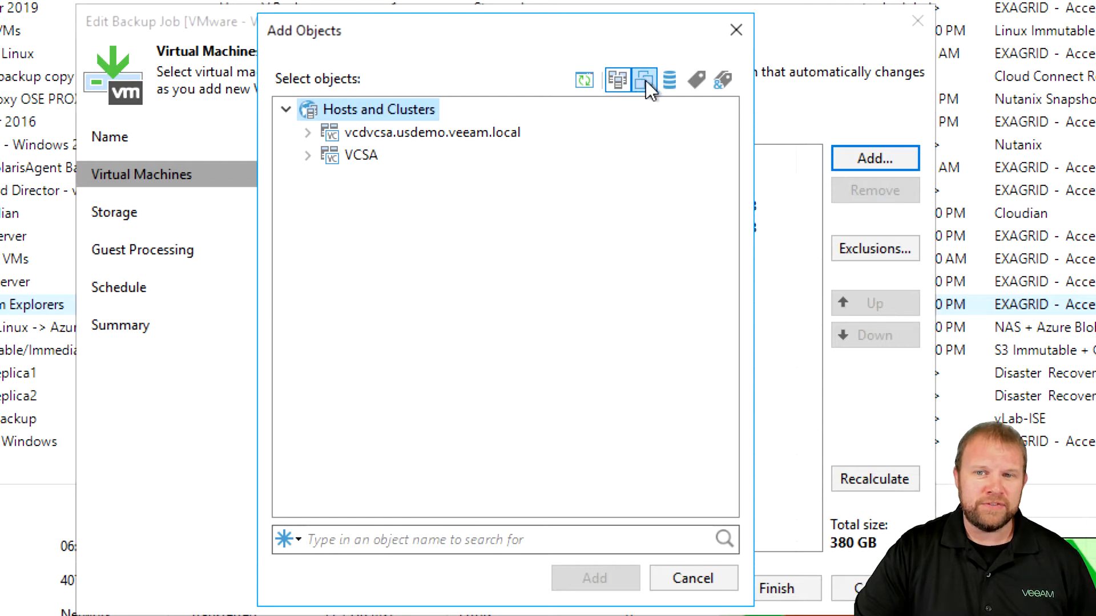
{"action": "mouse_move", "coordinate": [617, 80]}
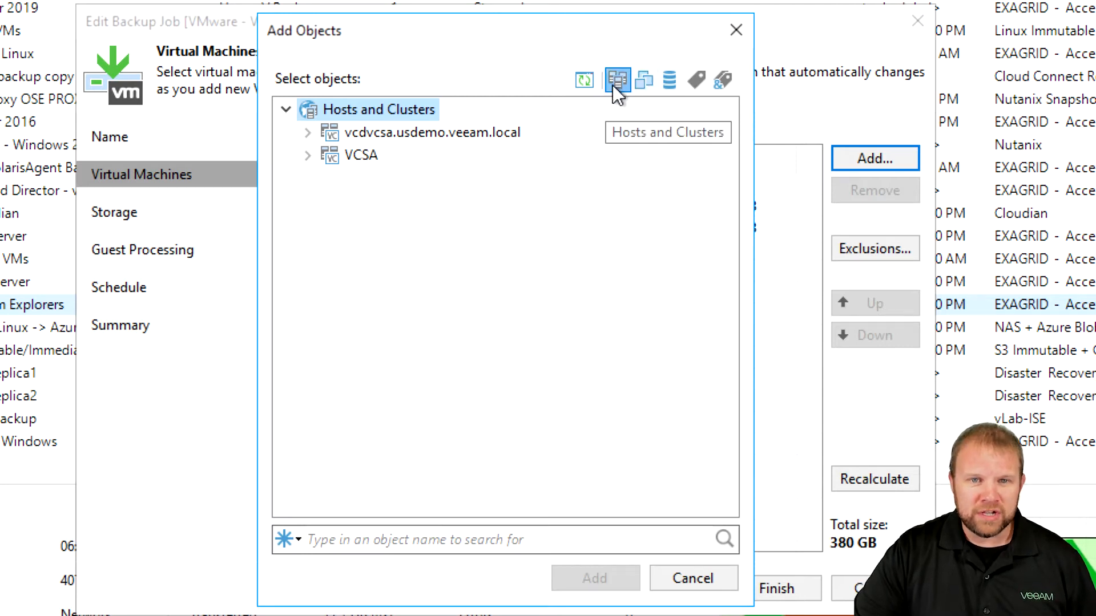
Step: Expand Hosts and Clusters down to the vCD cluster hosts and select NSXController01
{"action": "left_click", "coordinate": [306, 134]}
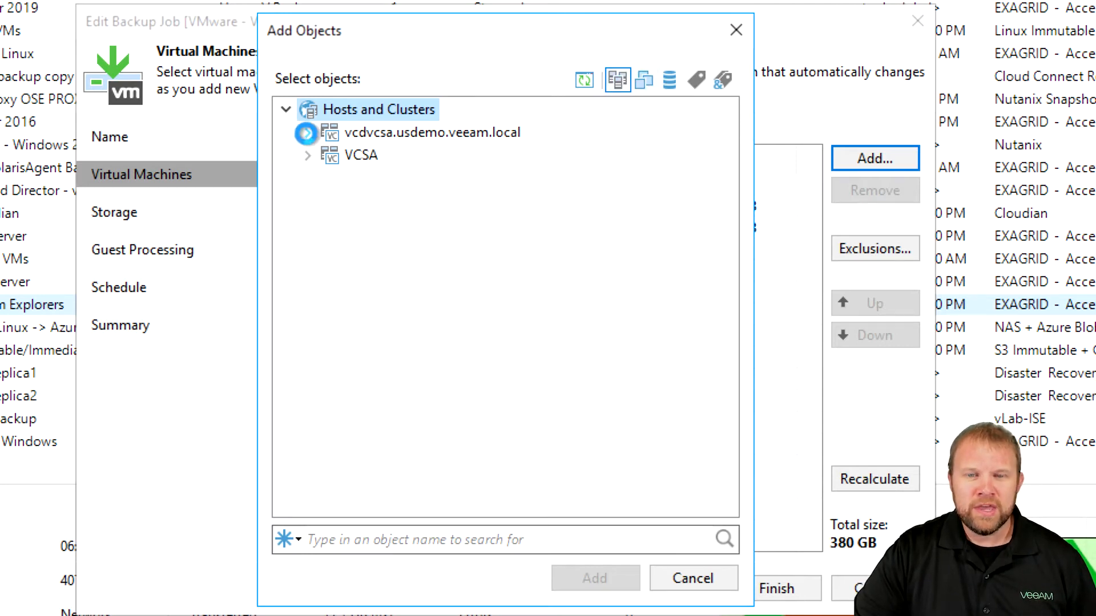
{"action": "left_click", "coordinate": [307, 133]}
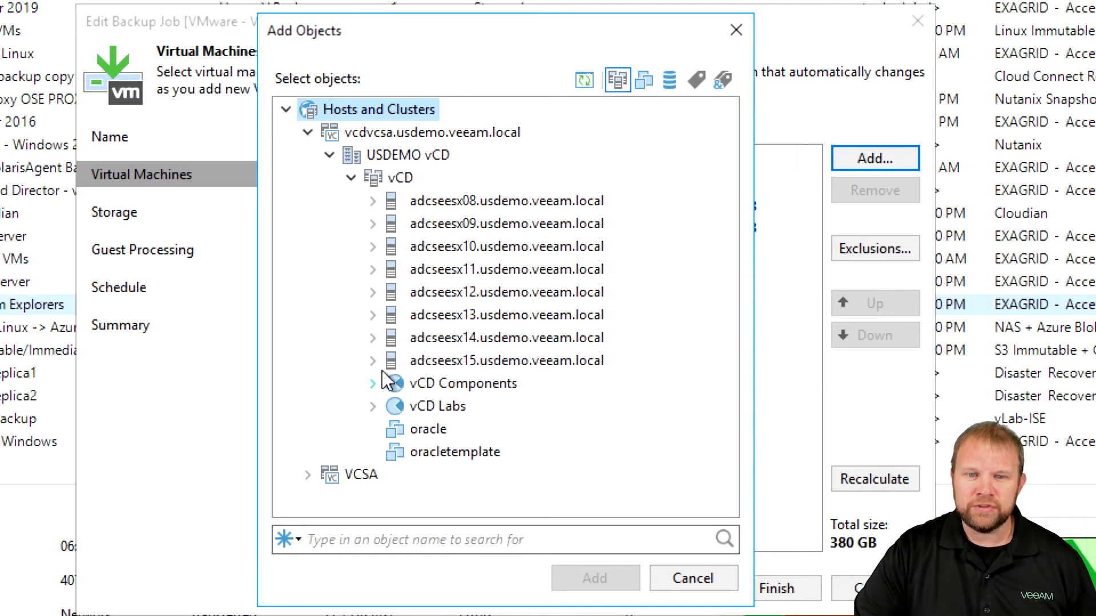
{"action": "left_click", "coordinate": [372, 383]}
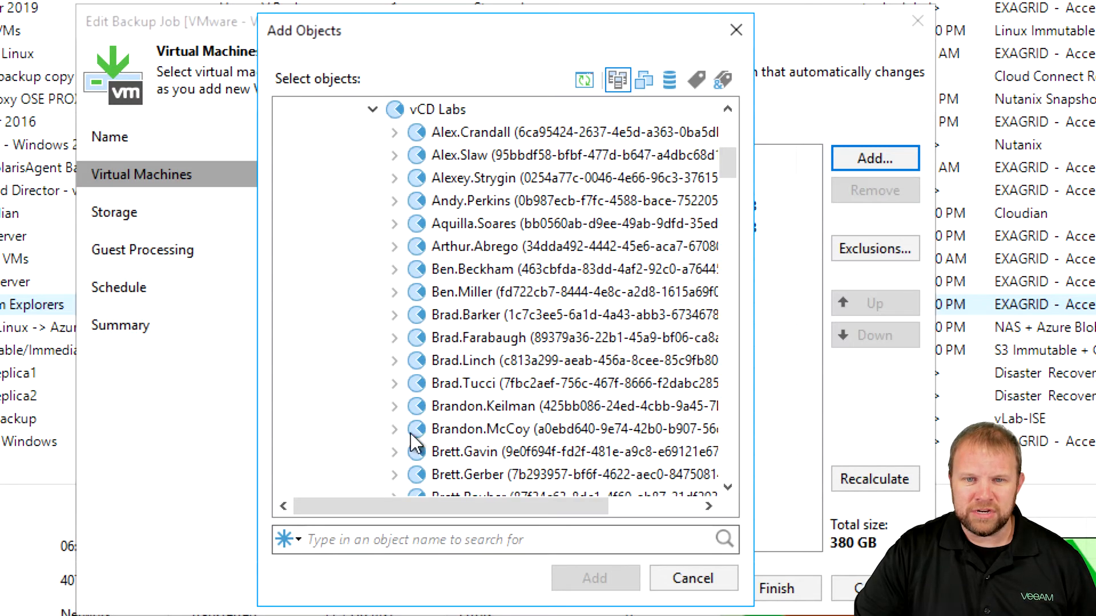
{"action": "left_click", "coordinate": [616, 79]}
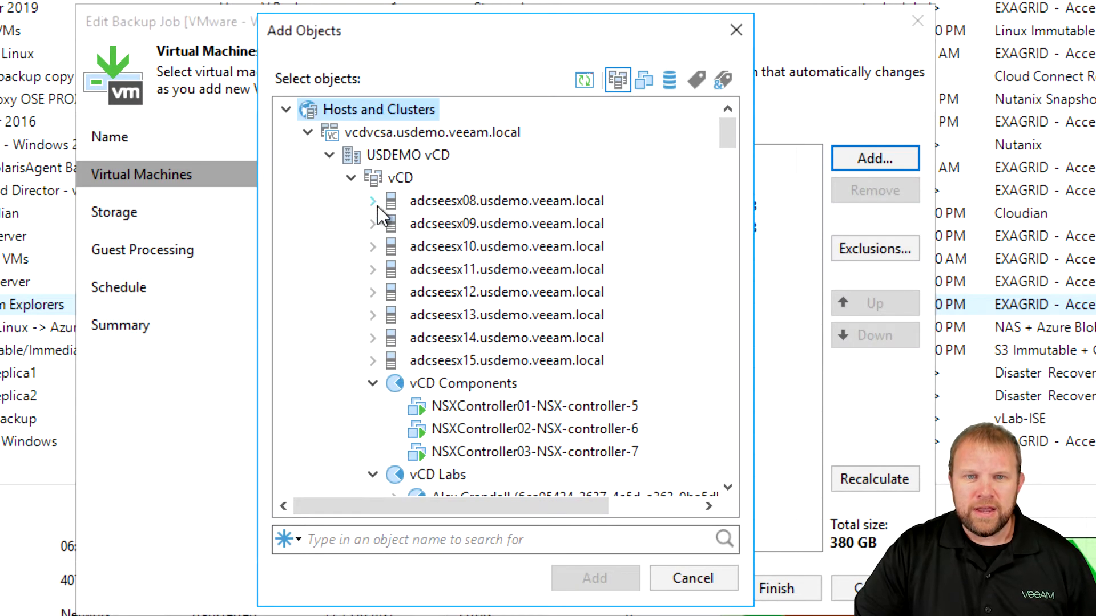
{"action": "left_click", "coordinate": [351, 176]}
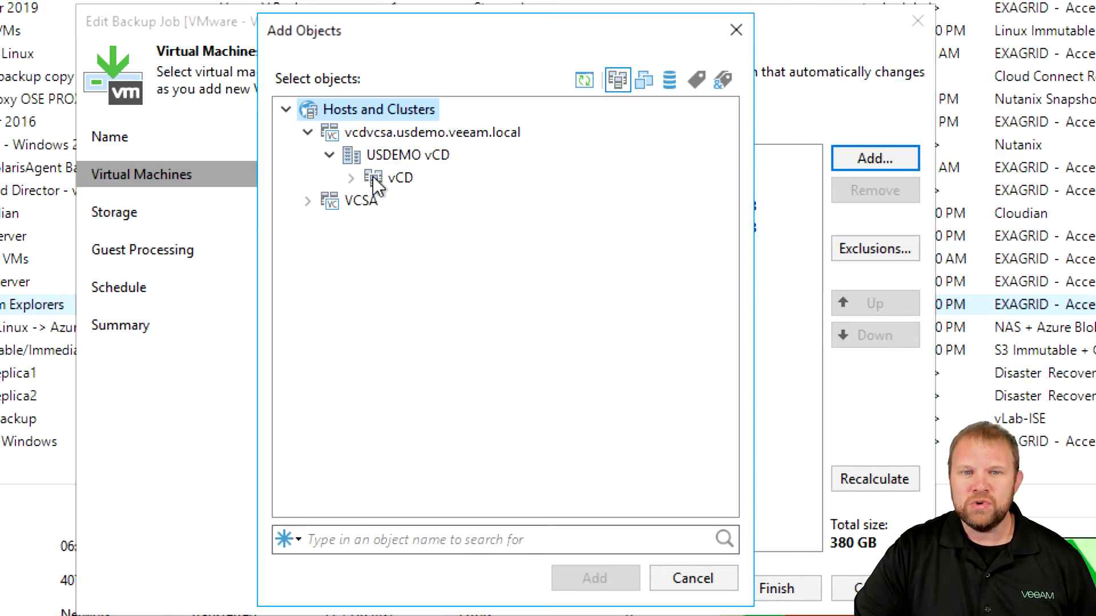
{"action": "left_click", "coordinate": [399, 178]}
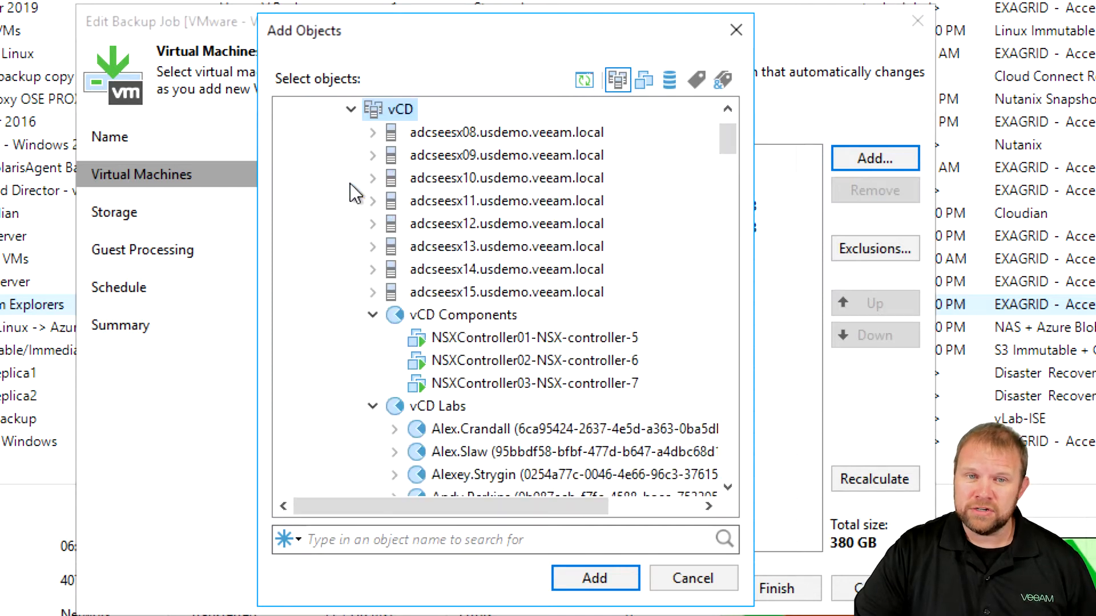
{"action": "mouse_move", "coordinate": [437, 139]}
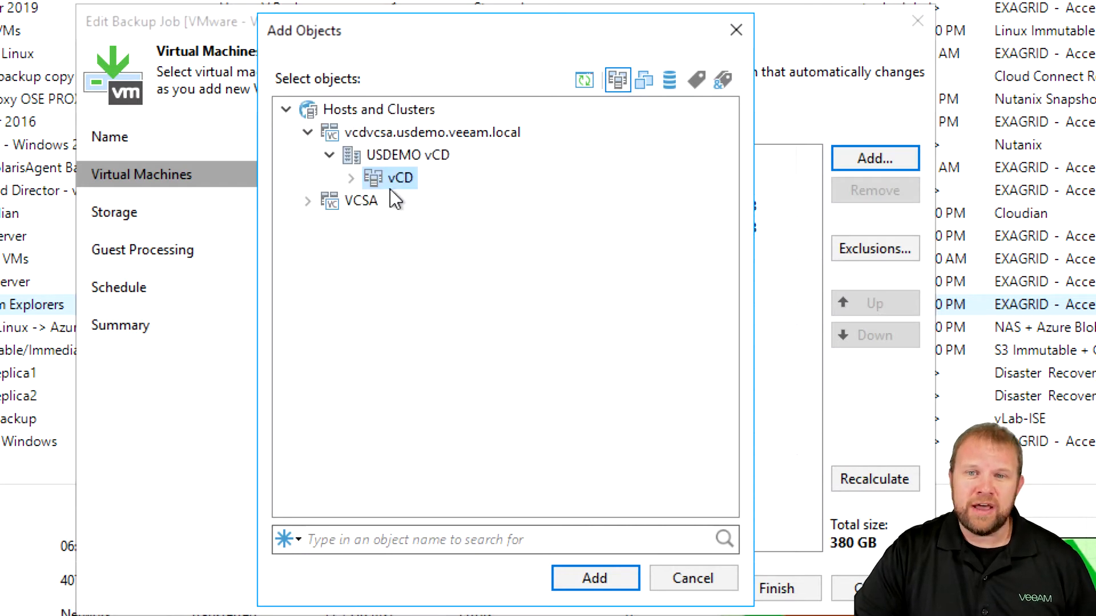
{"action": "left_click", "coordinate": [352, 177]}
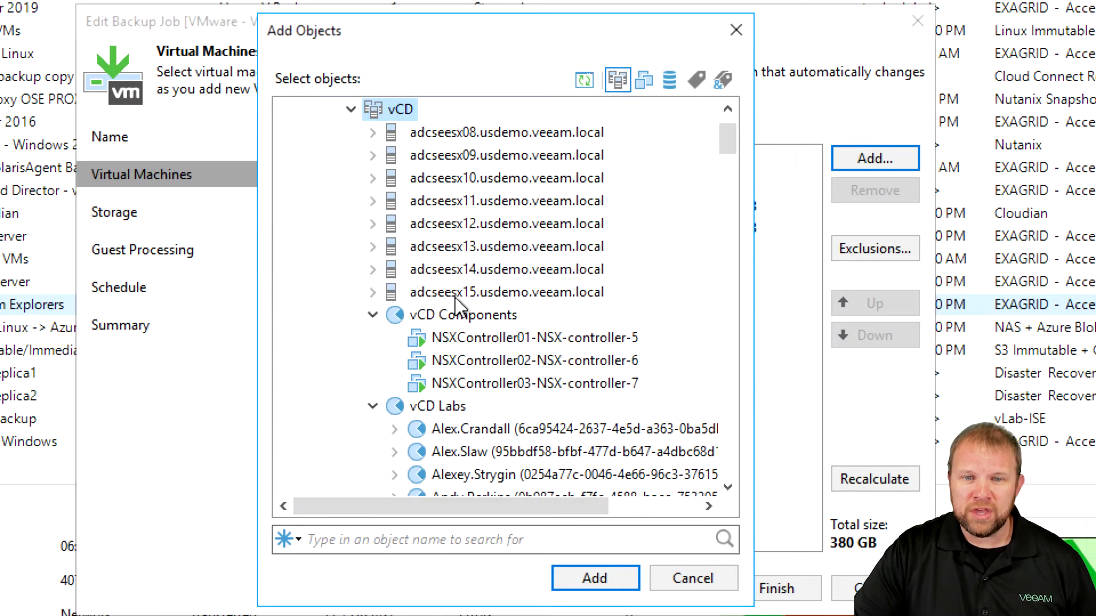
{"action": "left_click", "coordinate": [535, 337]}
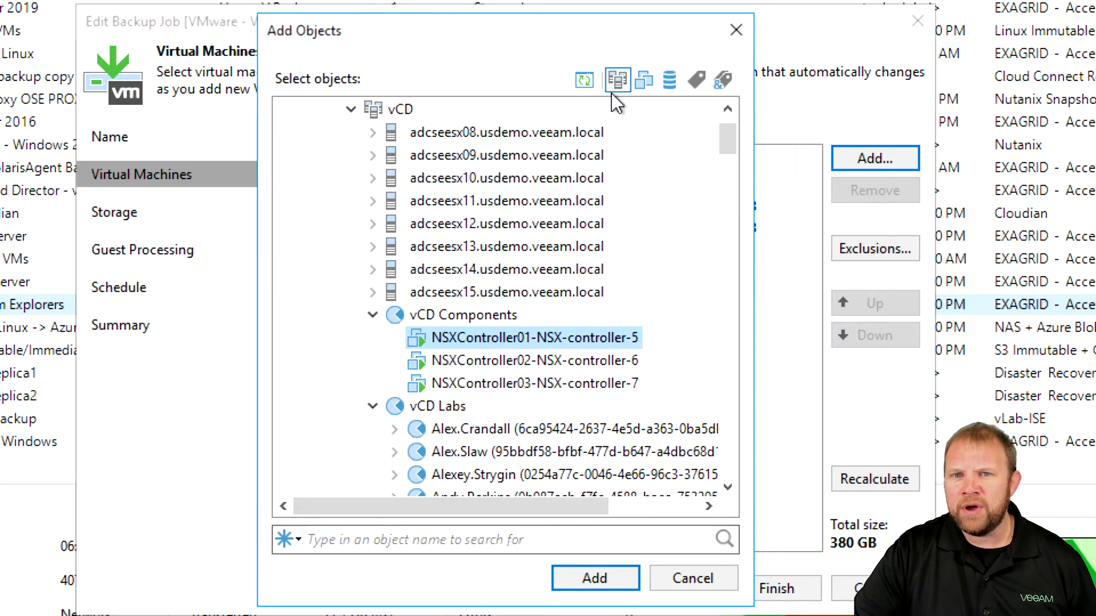
Step: In VMs and Templates view, expand vcdvcsa, USDEMO vCD and vCD Components
{"action": "left_click", "coordinate": [643, 79]}
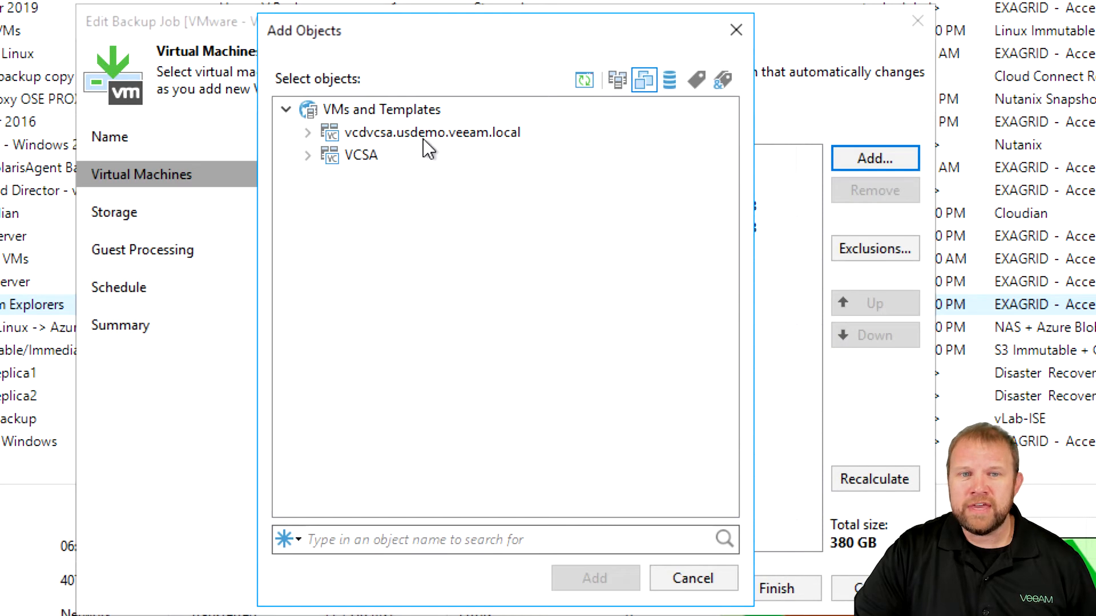
{"action": "left_click", "coordinate": [307, 132]}
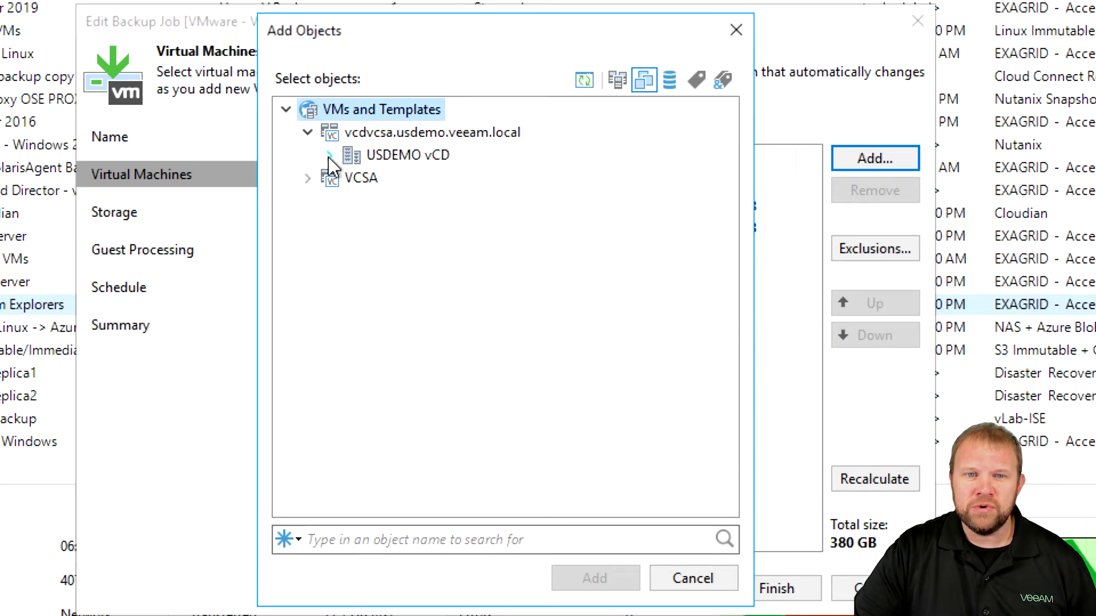
{"action": "left_click", "coordinate": [329, 154]}
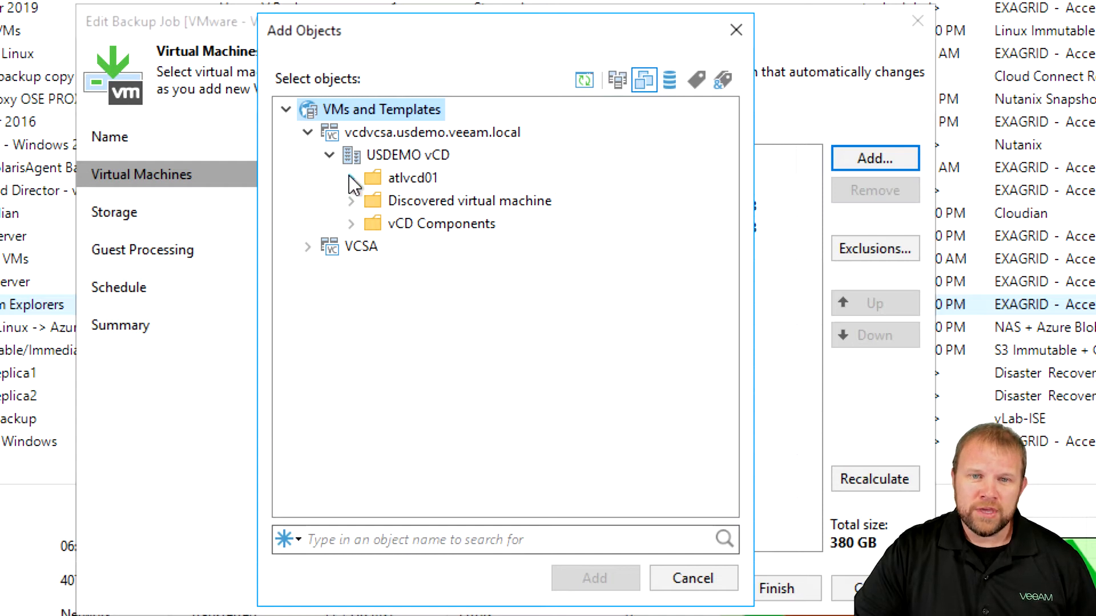
{"action": "left_click", "coordinate": [351, 178]}
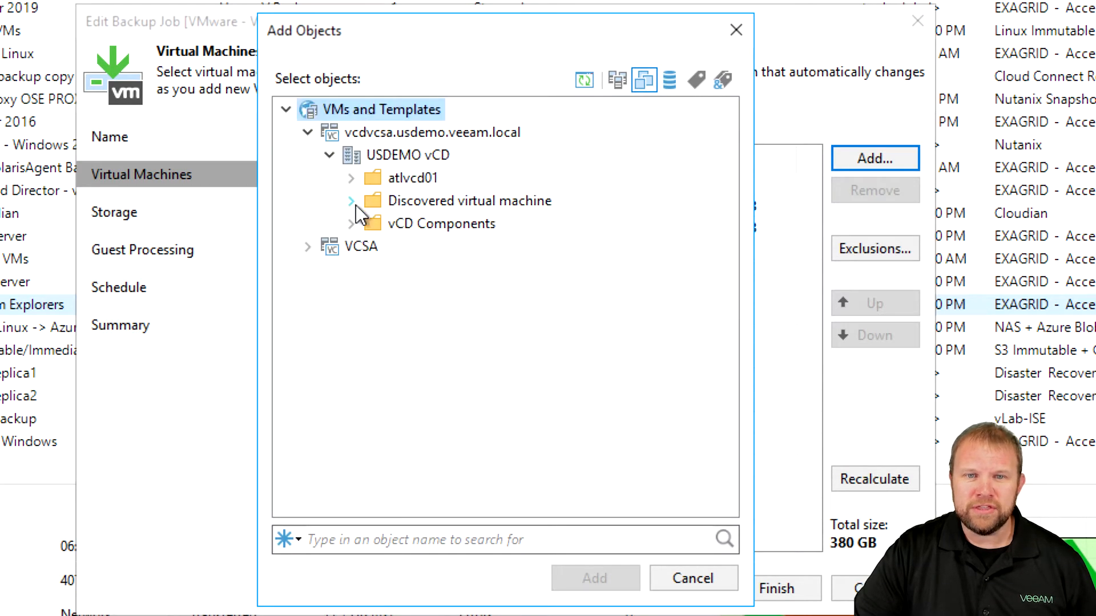
{"action": "left_click", "coordinate": [353, 223]}
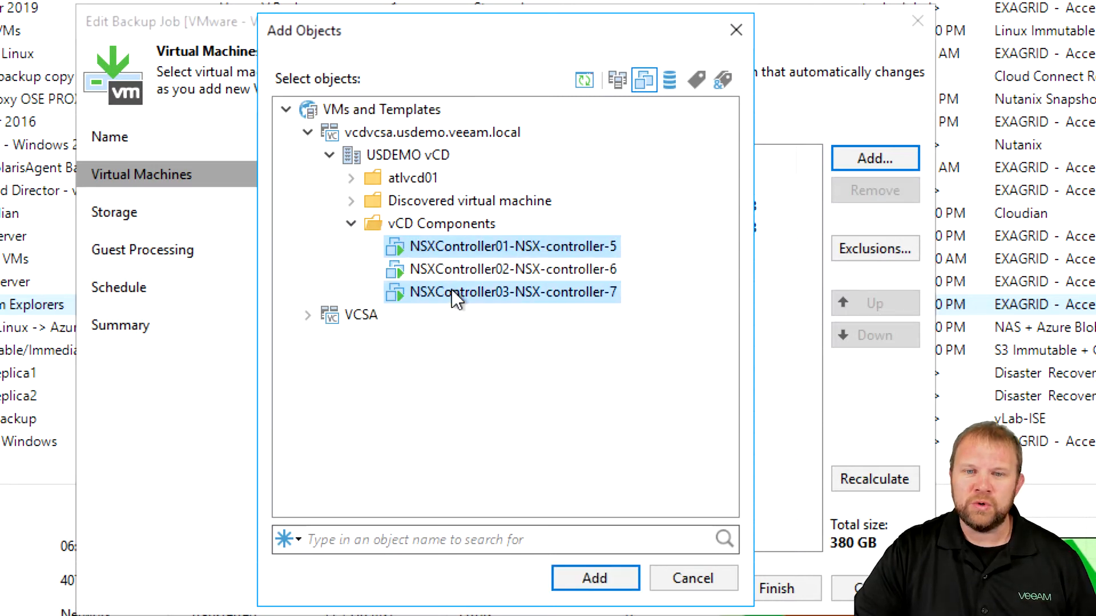
{"action": "mouse_move", "coordinate": [459, 287]}
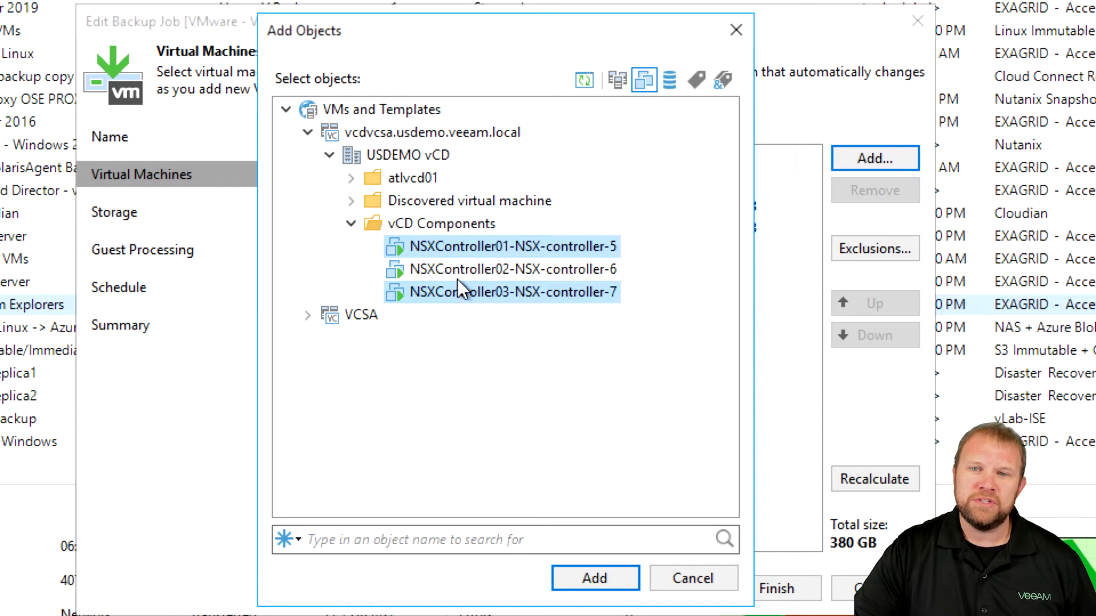
{"action": "left_click", "coordinate": [669, 85]}
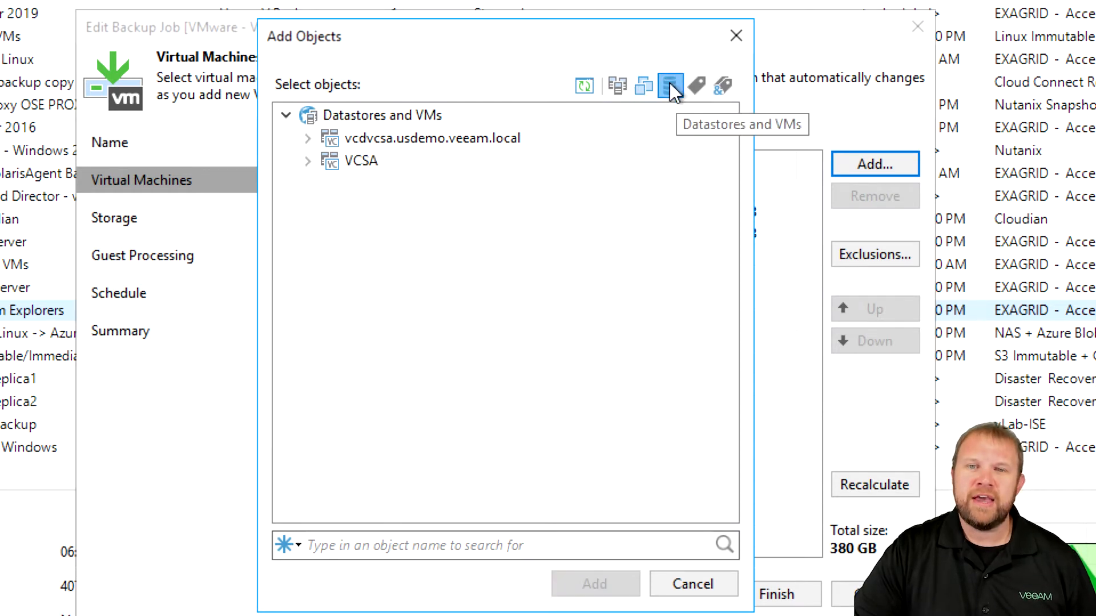
{"action": "mouse_move", "coordinate": [696, 85]}
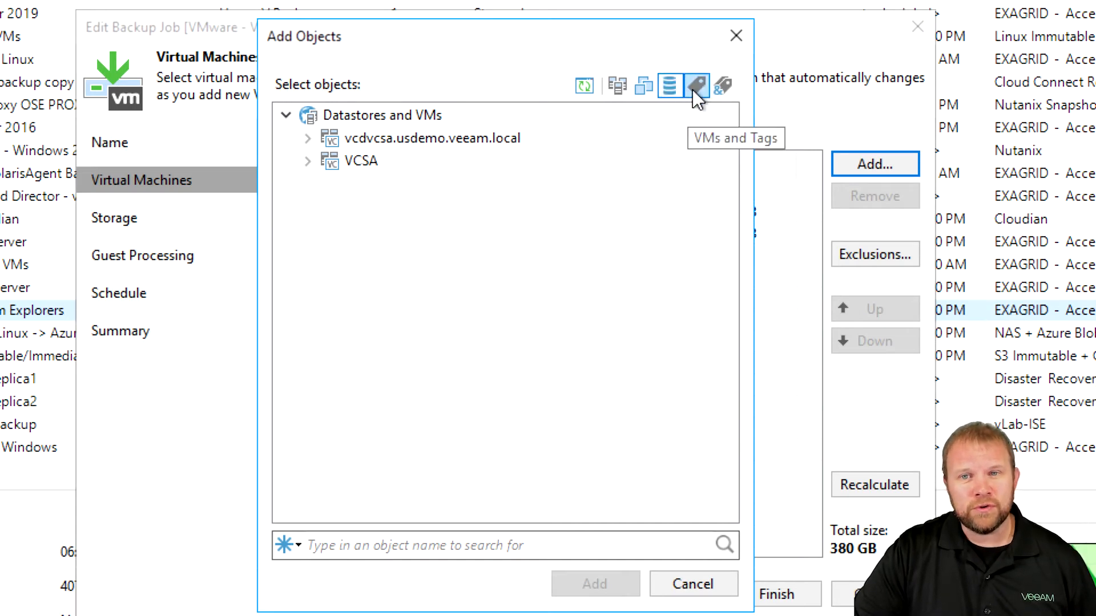
Step: Switch to VMs and Tags view and expand vcdvcsa's VCD Storage tag to list its VMs
{"action": "left_click", "coordinate": [695, 85]}
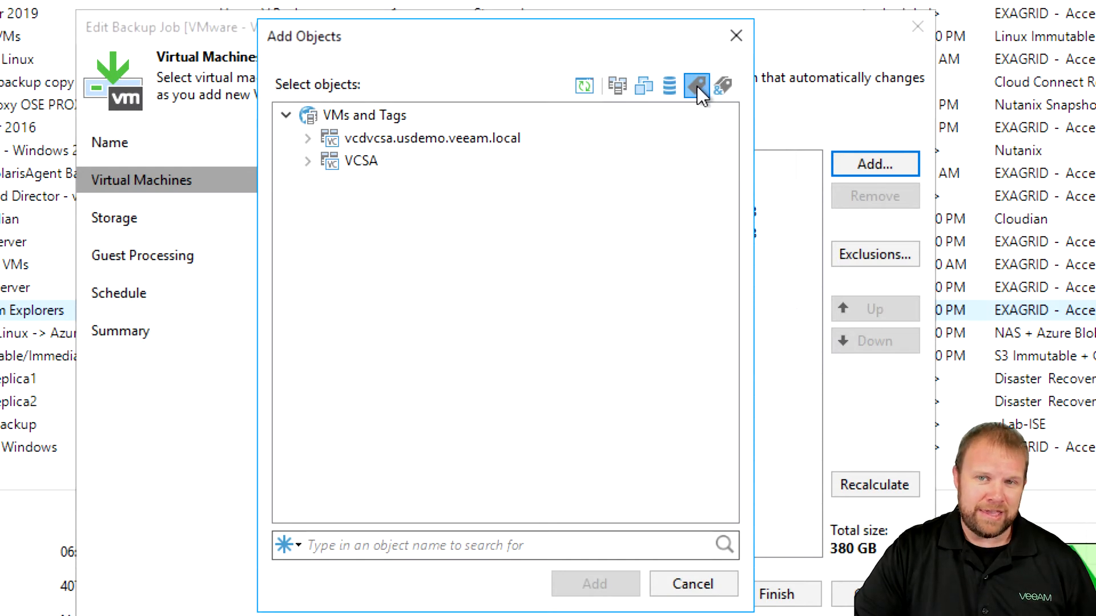
{"action": "mouse_move", "coordinate": [471, 188]}
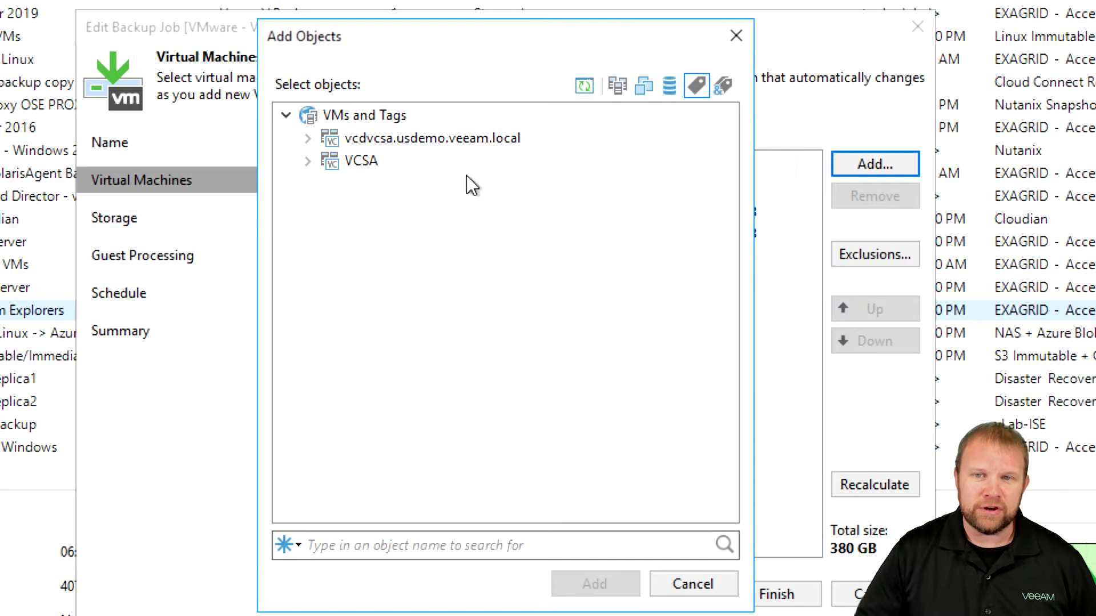
{"action": "mouse_move", "coordinate": [458, 192]}
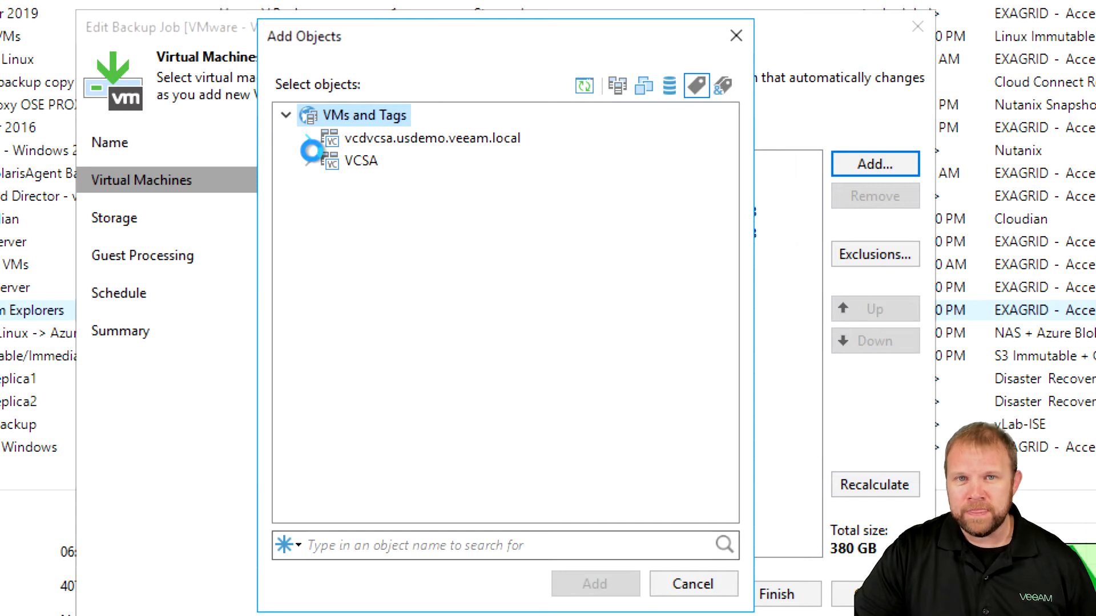
{"action": "left_click", "coordinate": [307, 138]}
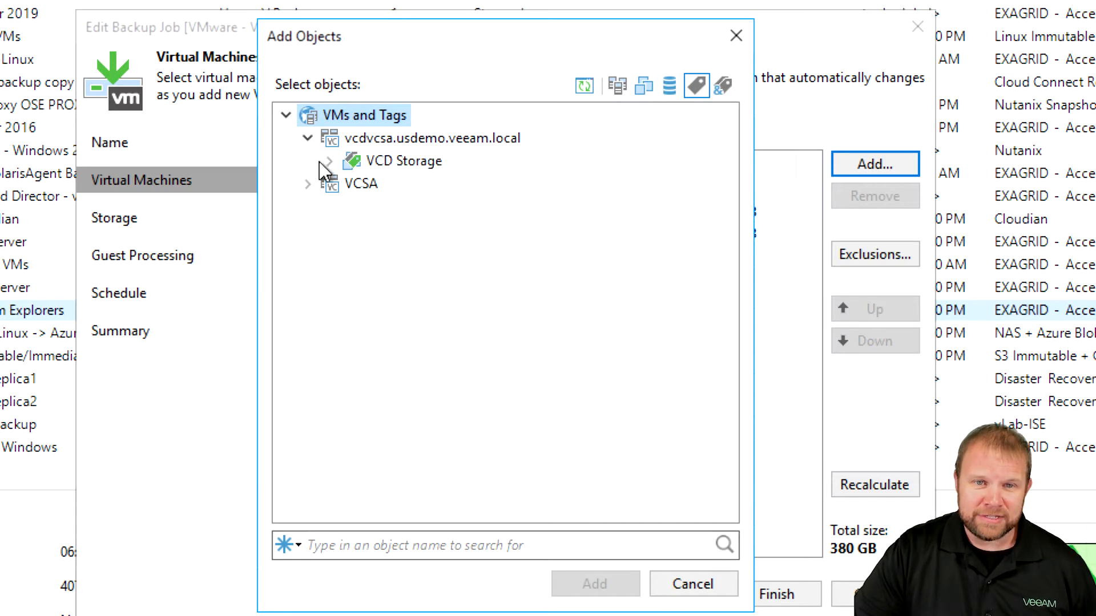
{"action": "left_click", "coordinate": [328, 161]}
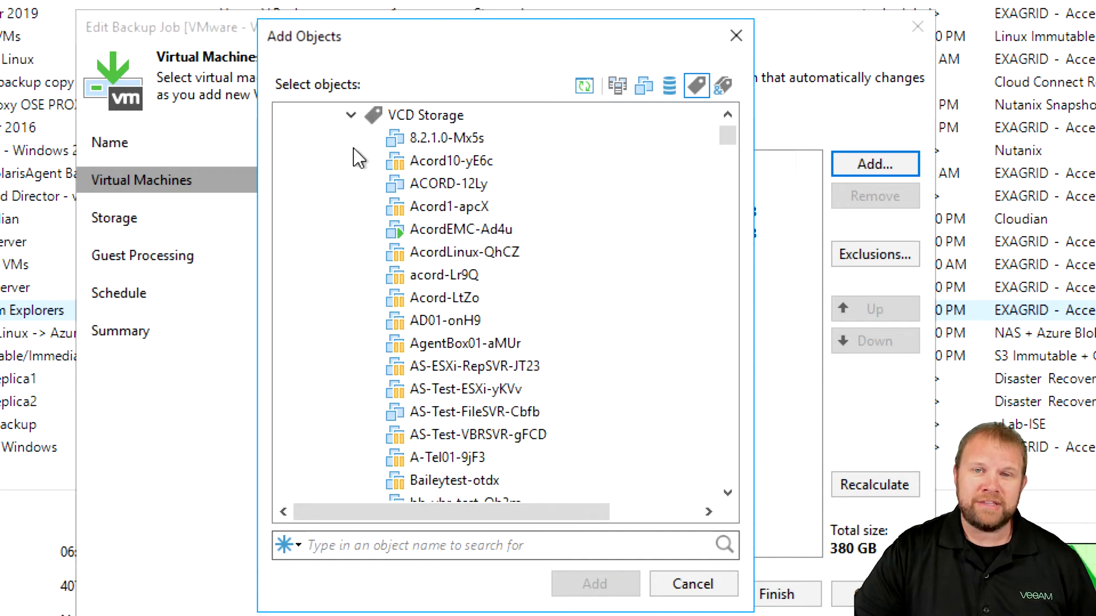
{"action": "left_click", "coordinate": [695, 86]}
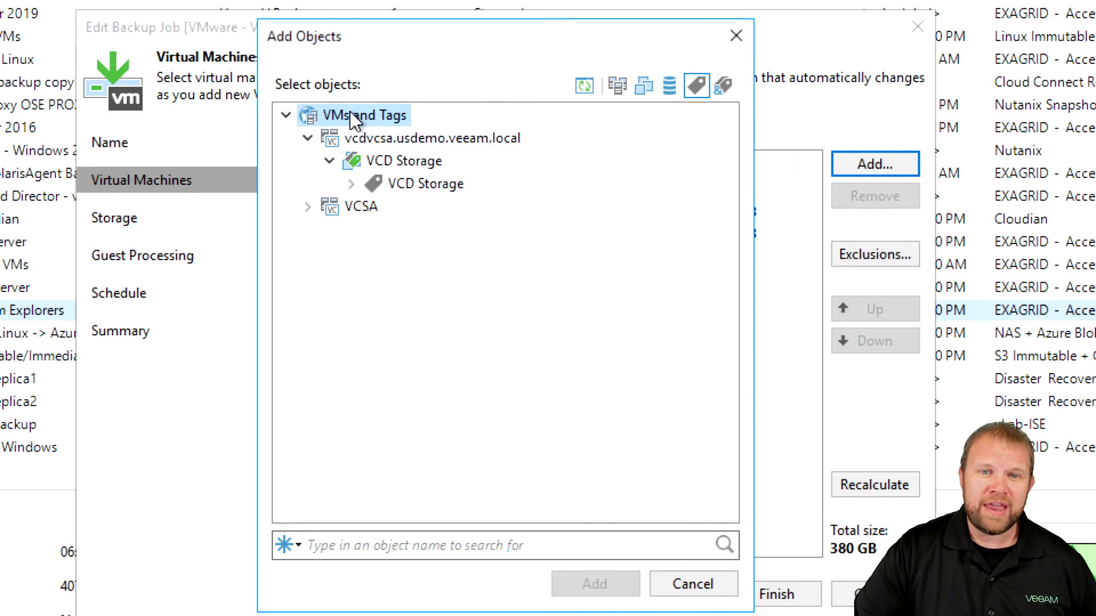
{"action": "mouse_move", "coordinate": [534, 166]}
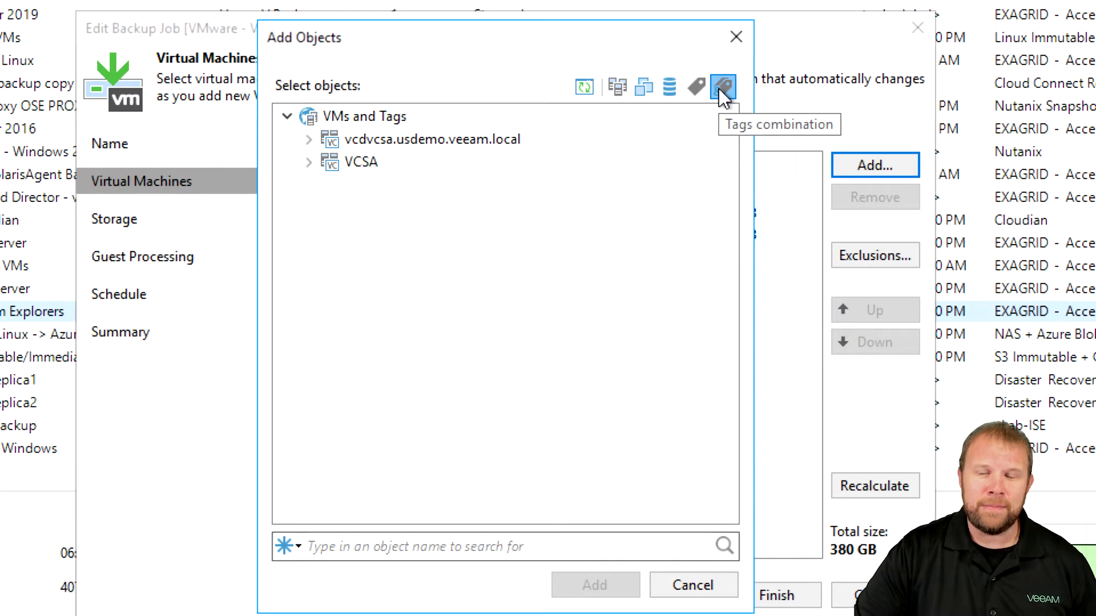
{"action": "mouse_move", "coordinate": [677, 174]}
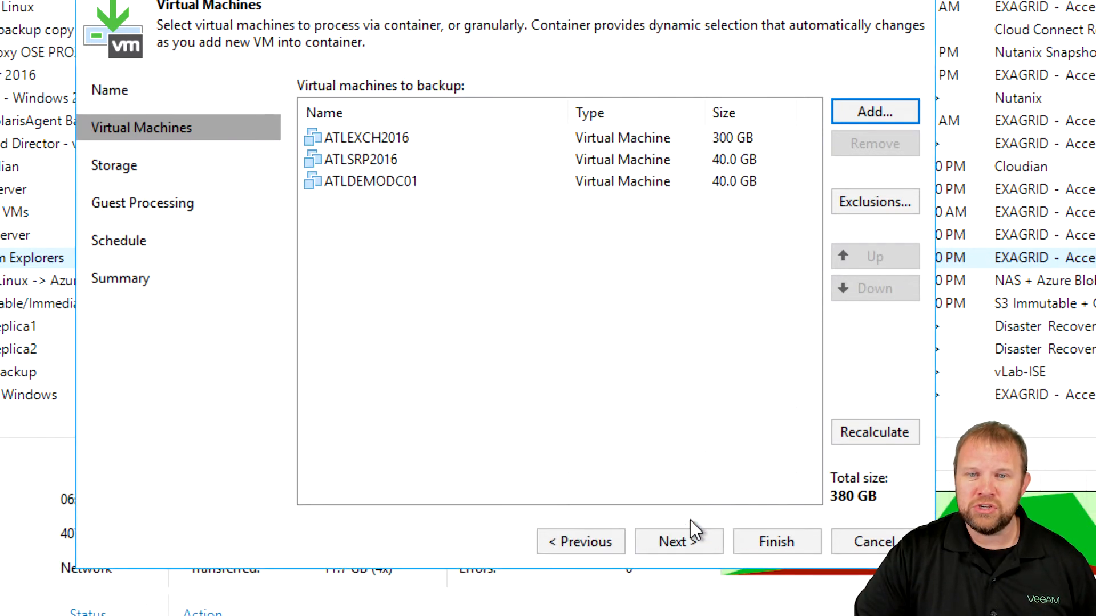
{"action": "mouse_move", "coordinate": [874, 202]}
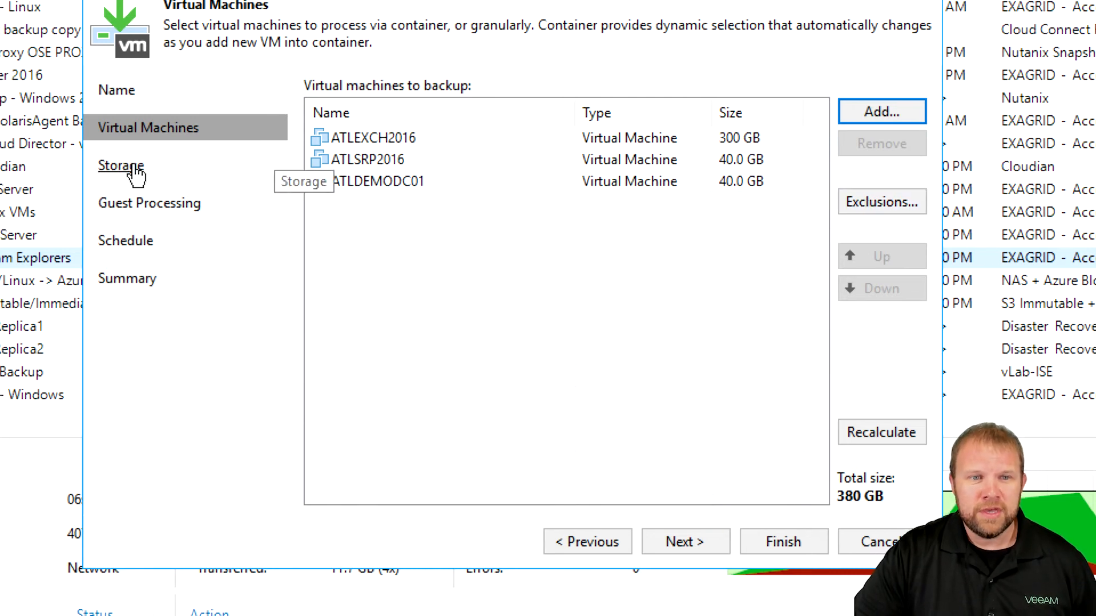
Step: On the Storage page, keep the retention policy measured as 7 days
{"action": "left_click", "coordinate": [120, 166]}
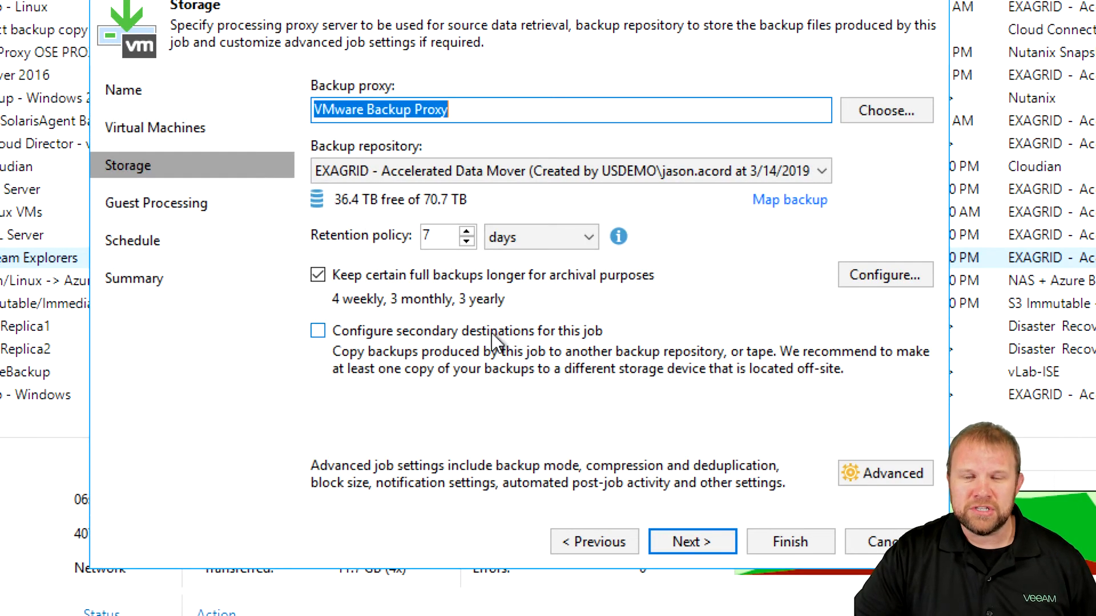
{"action": "mouse_move", "coordinate": [510, 349]}
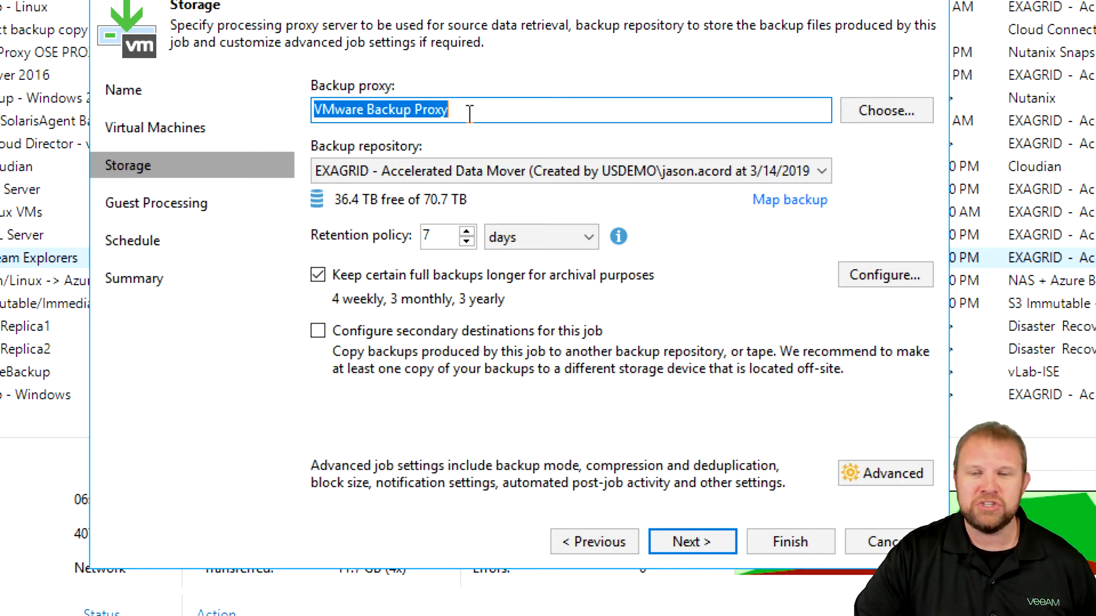
{"action": "mouse_move", "coordinate": [418, 241]}
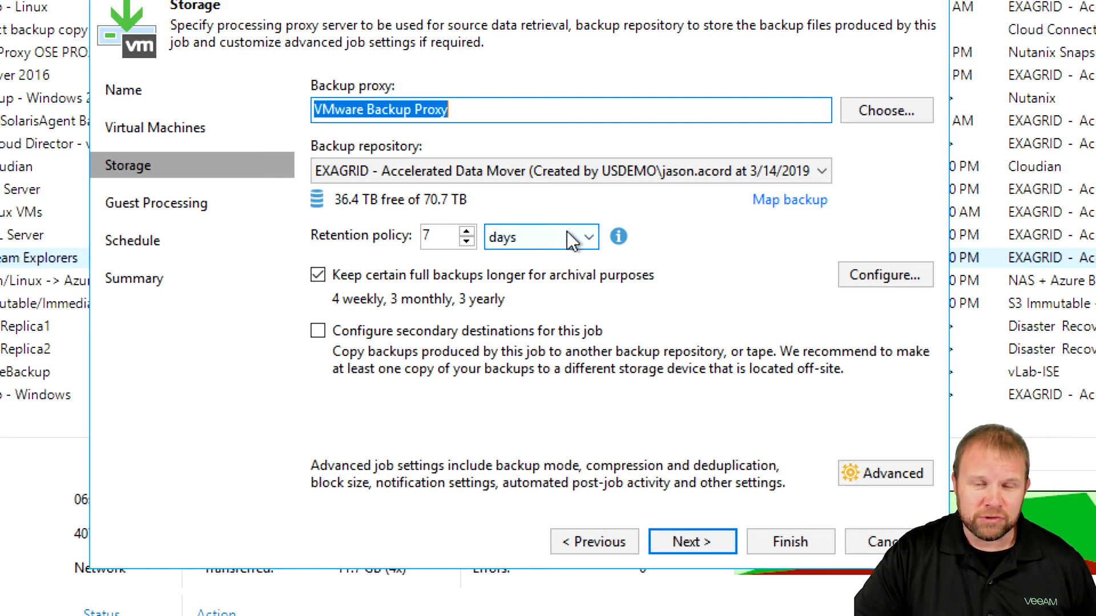
{"action": "left_click", "coordinate": [586, 237]}
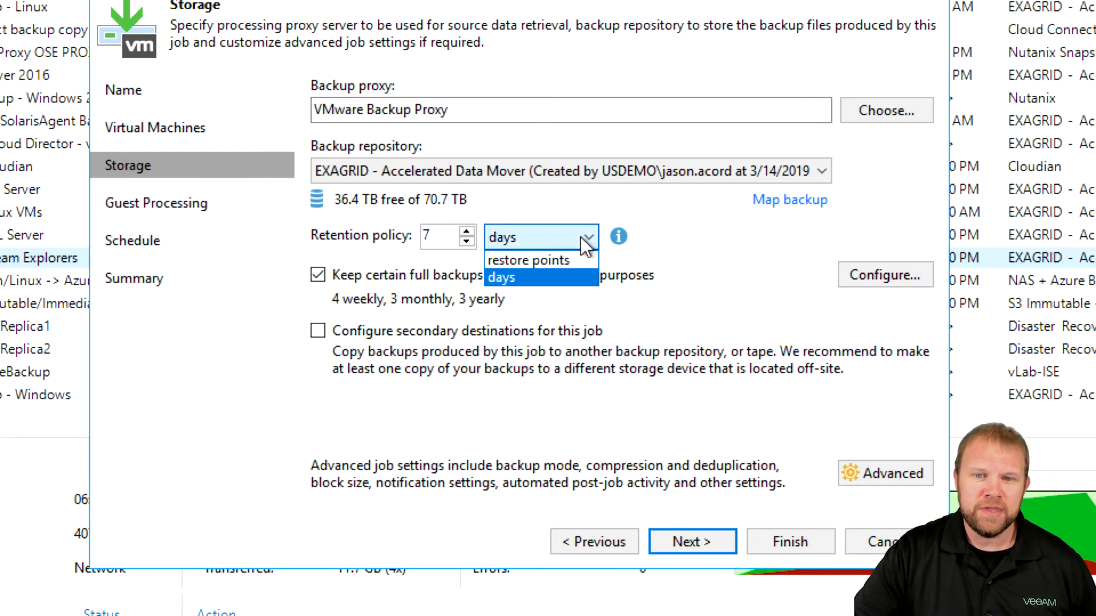
{"action": "mouse_move", "coordinate": [529, 260]}
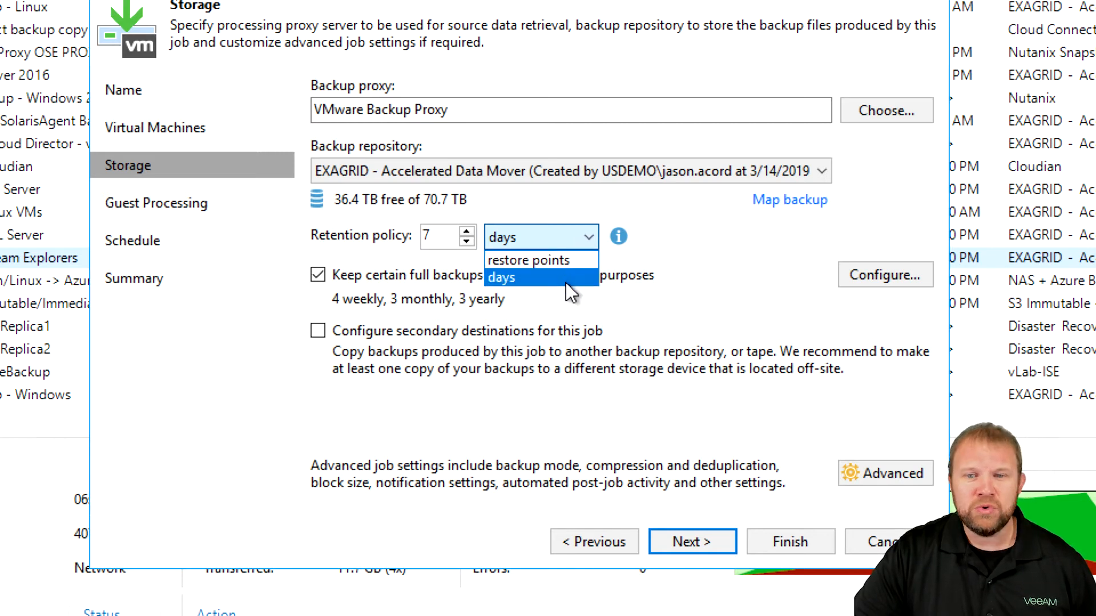
{"action": "left_click", "coordinate": [501, 278]}
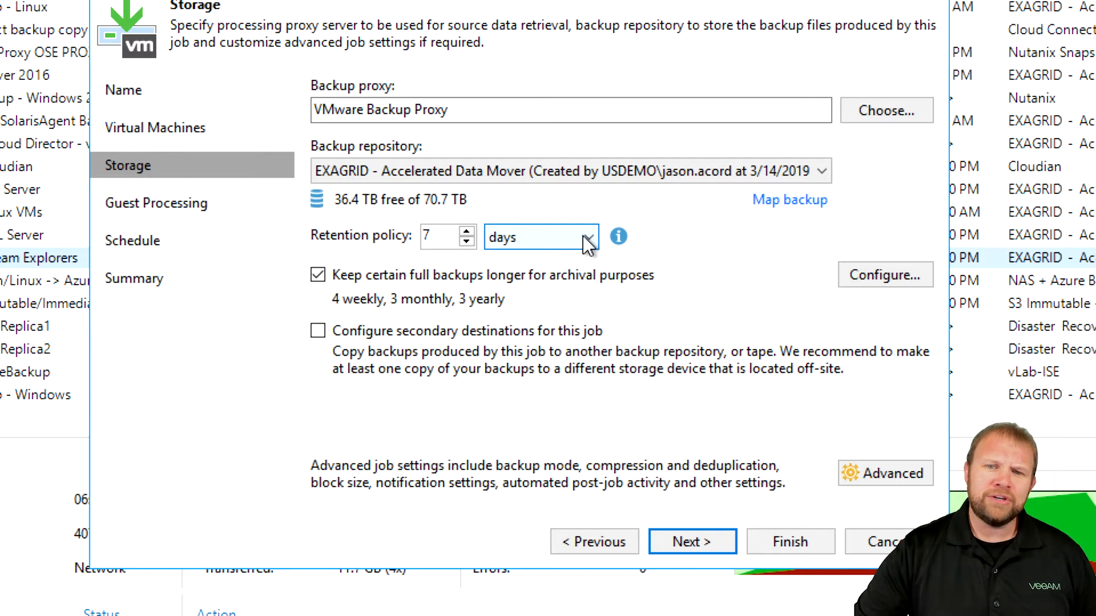
{"action": "mouse_move", "coordinate": [609, 250]}
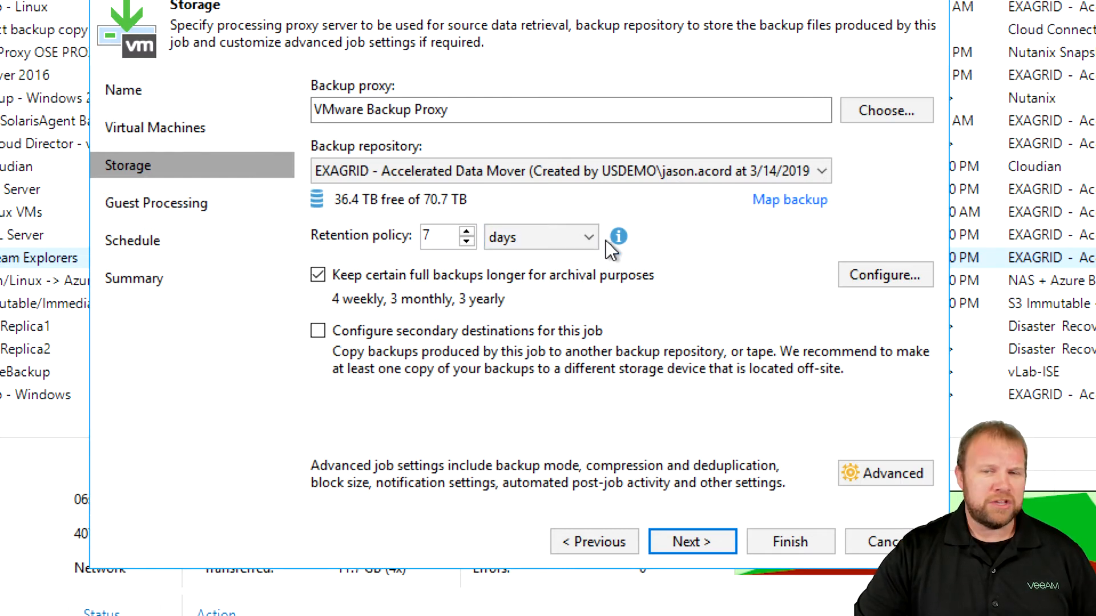
{"action": "mouse_move", "coordinate": [571, 303]}
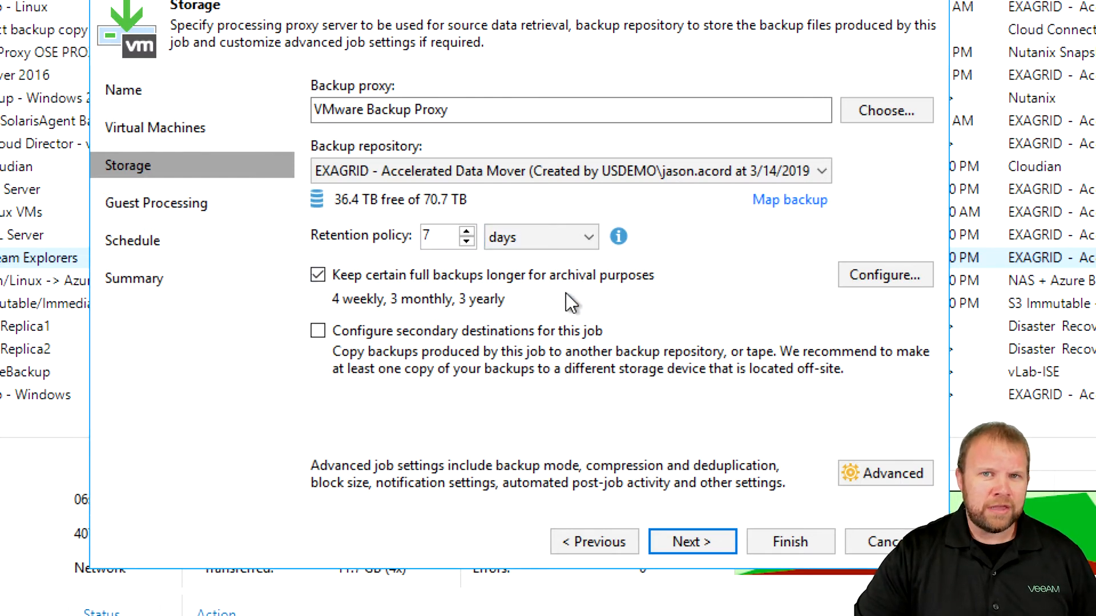
{"action": "mouse_move", "coordinate": [545, 299]}
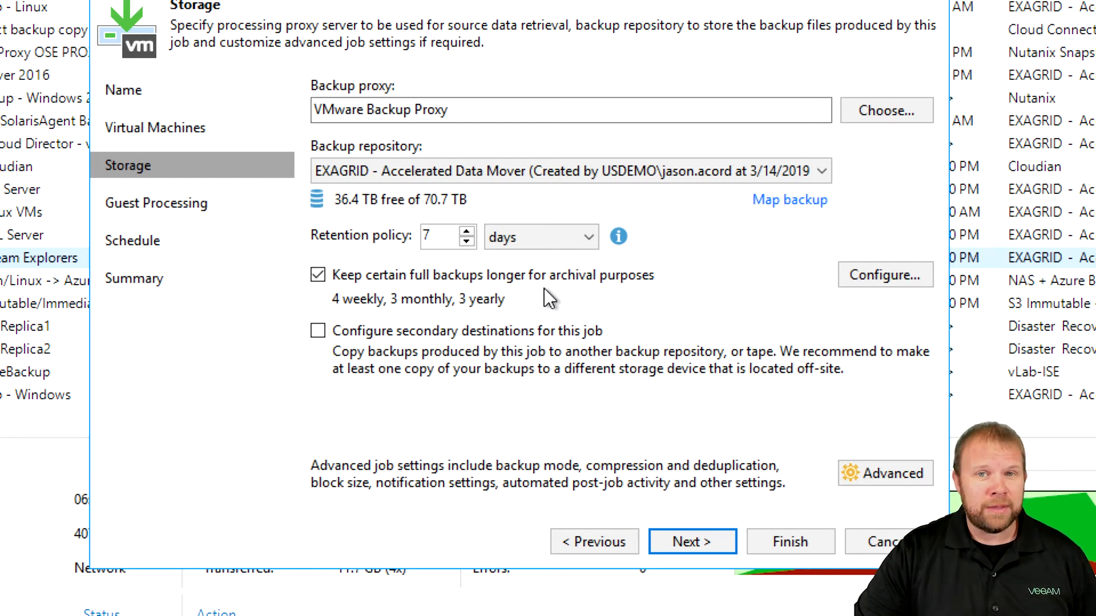
{"action": "mouse_move", "coordinate": [448, 269]}
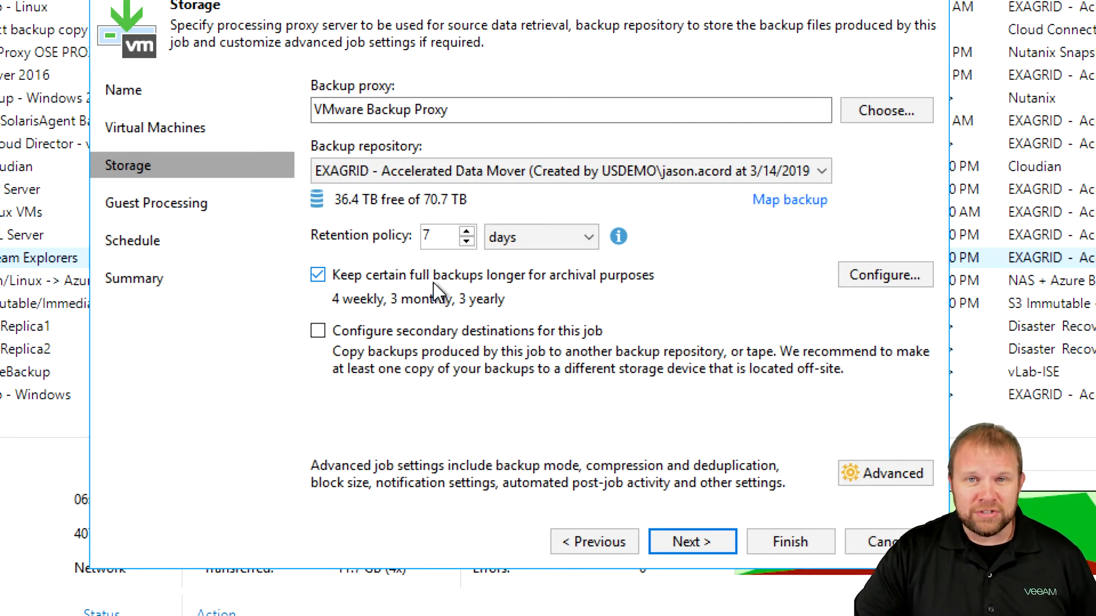
{"action": "mouse_move", "coordinate": [430, 290]}
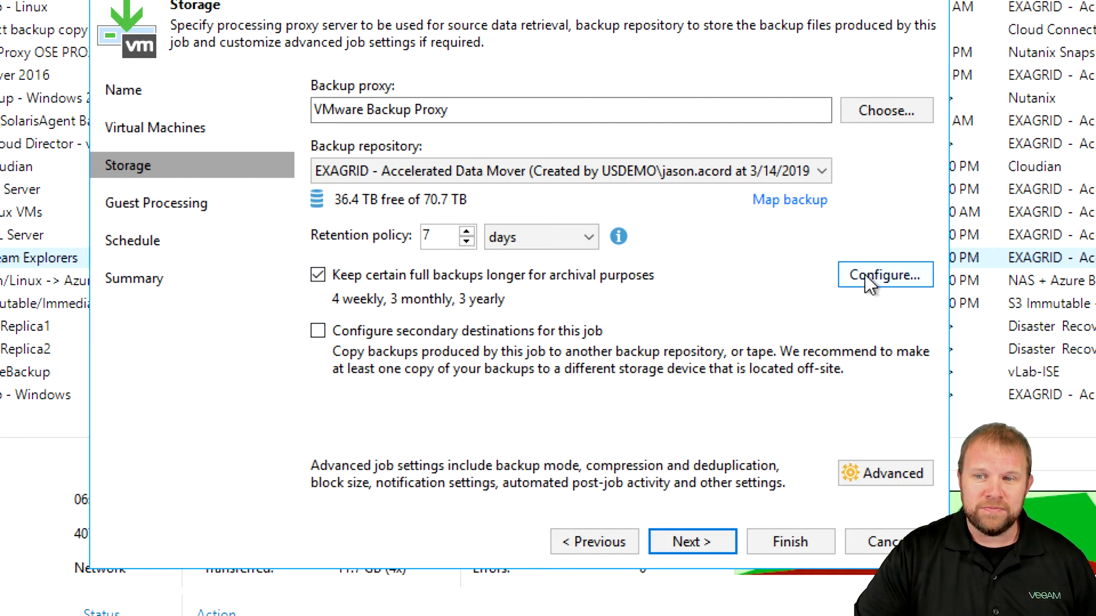
Step: Open Configure GFS: 4 weekly (Sunday), 3 monthly (First), 3 yearly (January) fulls
{"action": "left_click", "coordinate": [884, 274]}
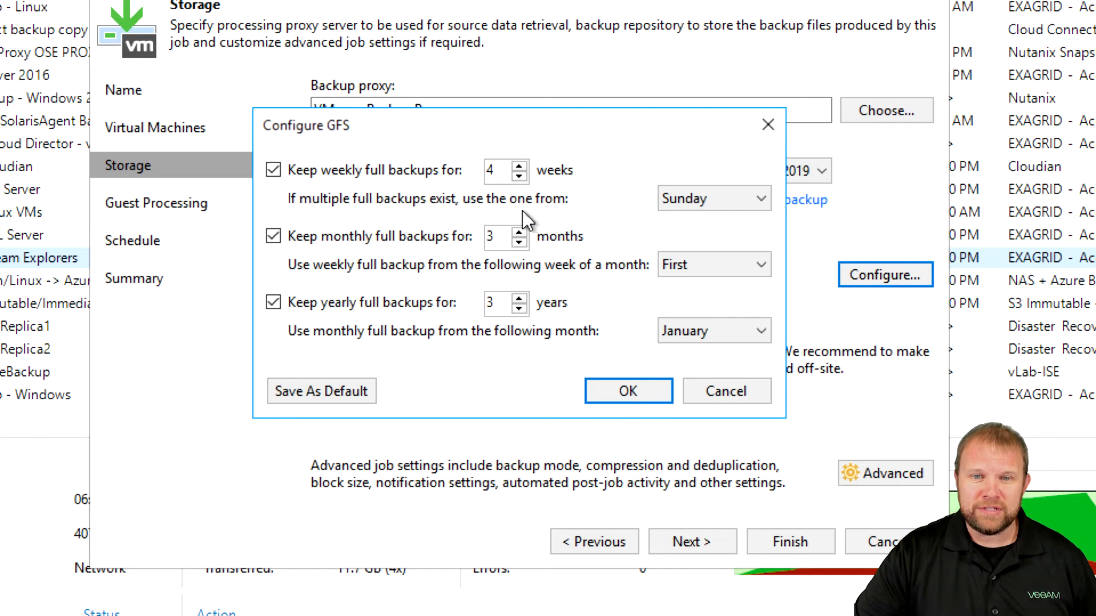
{"action": "mouse_move", "coordinate": [410, 201]}
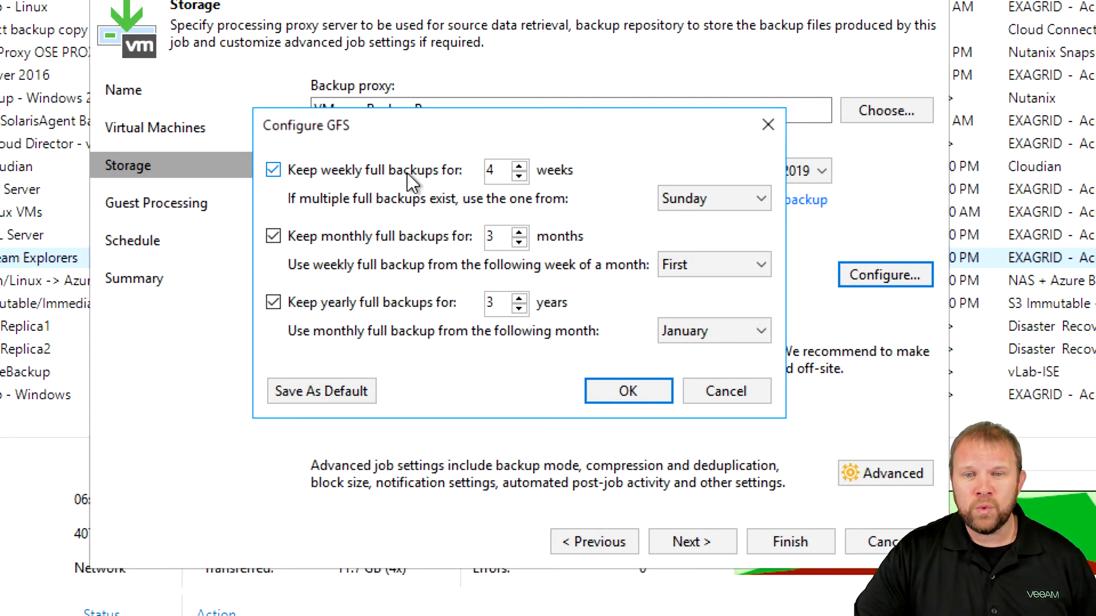
{"action": "mouse_move", "coordinate": [440, 248]}
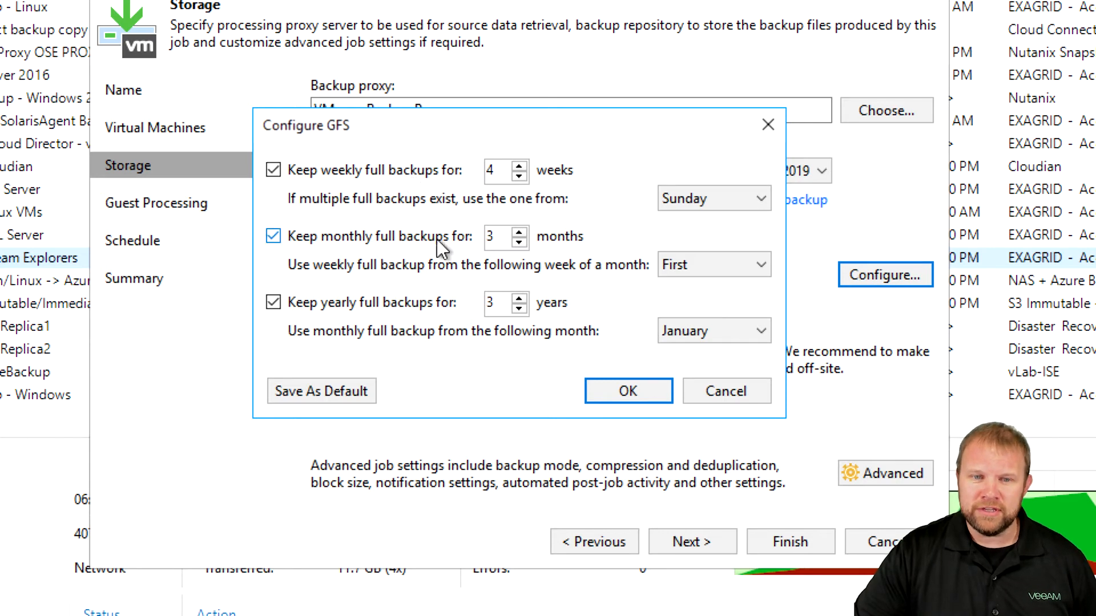
{"action": "mouse_move", "coordinate": [442, 259]}
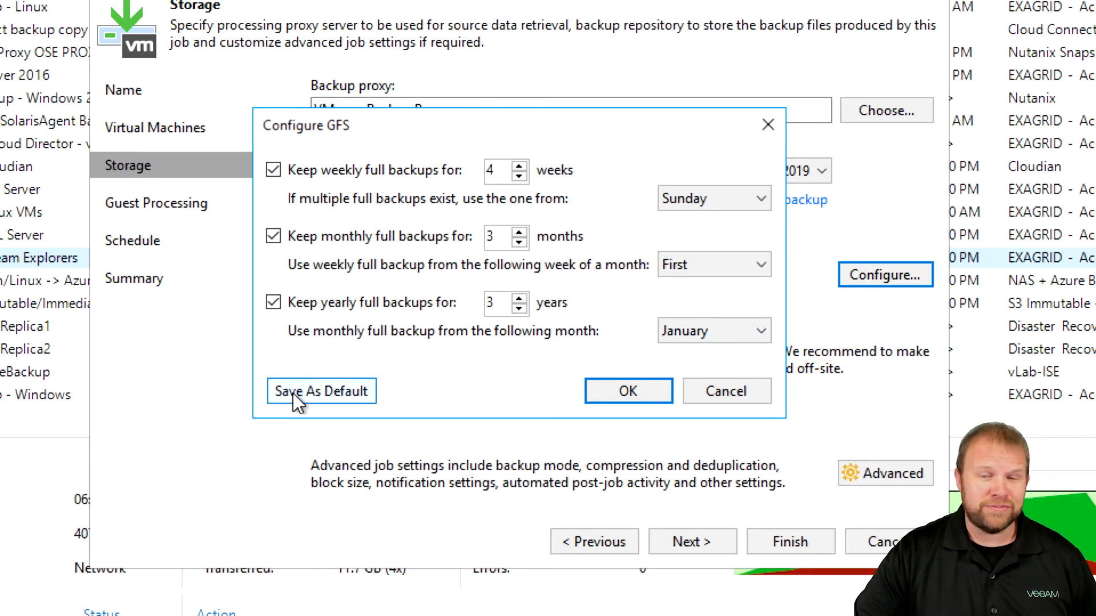
{"action": "mouse_move", "coordinate": [310, 405]}
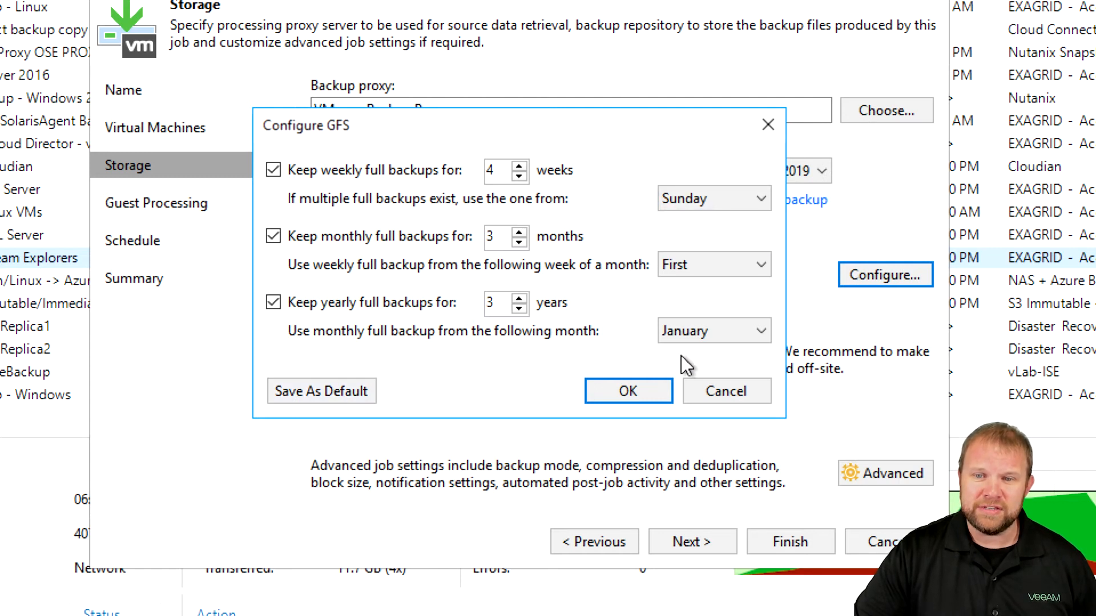
Step: Accept the unchanged GFS settings with OK, returning to the Storage page
{"action": "left_click", "coordinate": [626, 390]}
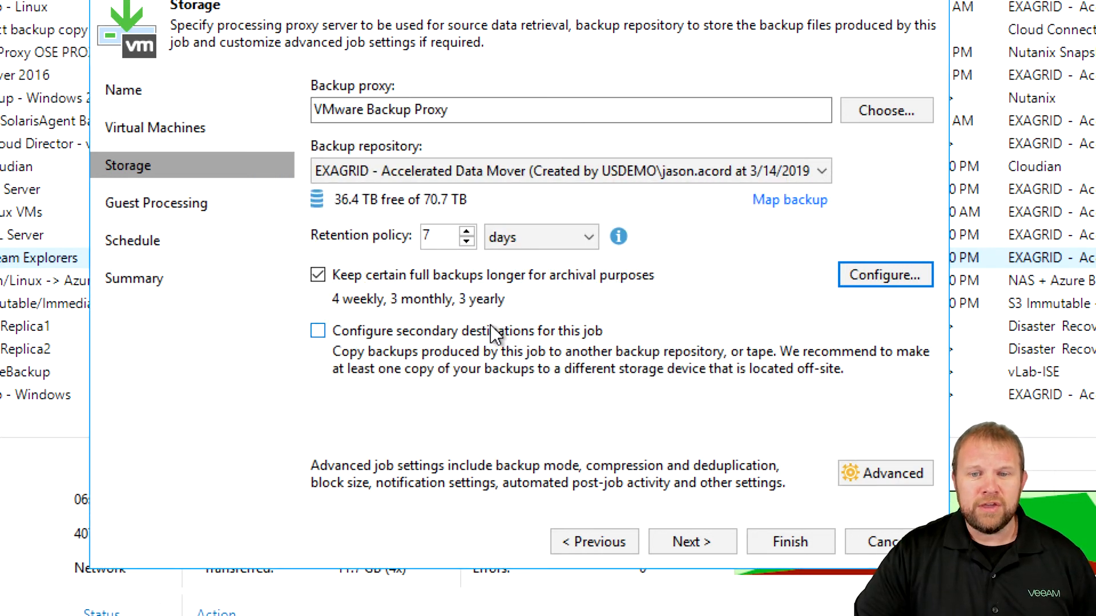
{"action": "mouse_move", "coordinate": [466, 349]}
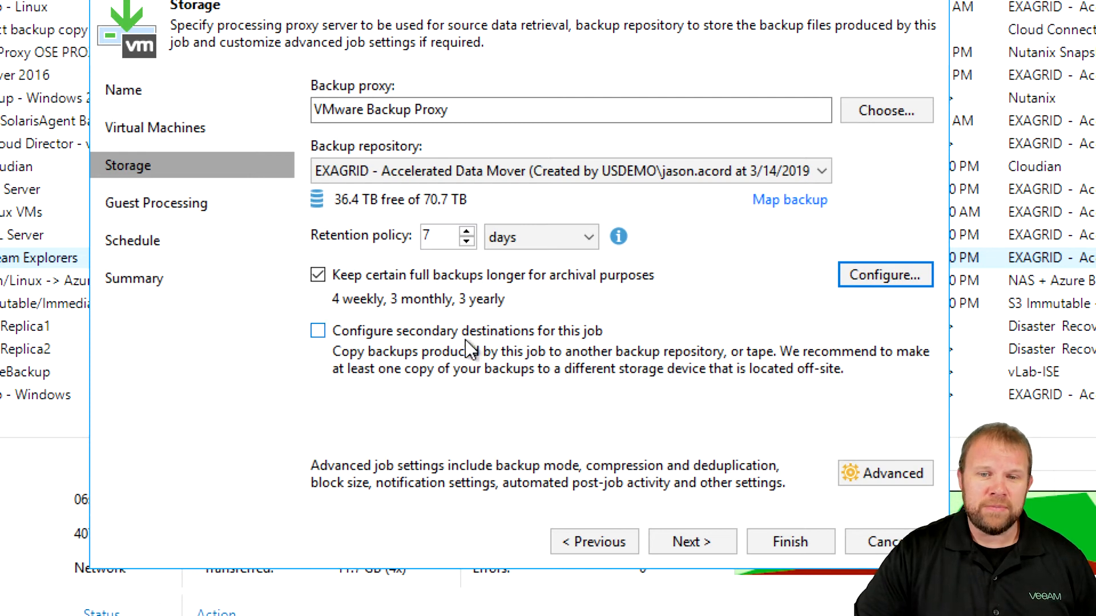
{"action": "mouse_move", "coordinate": [485, 340]}
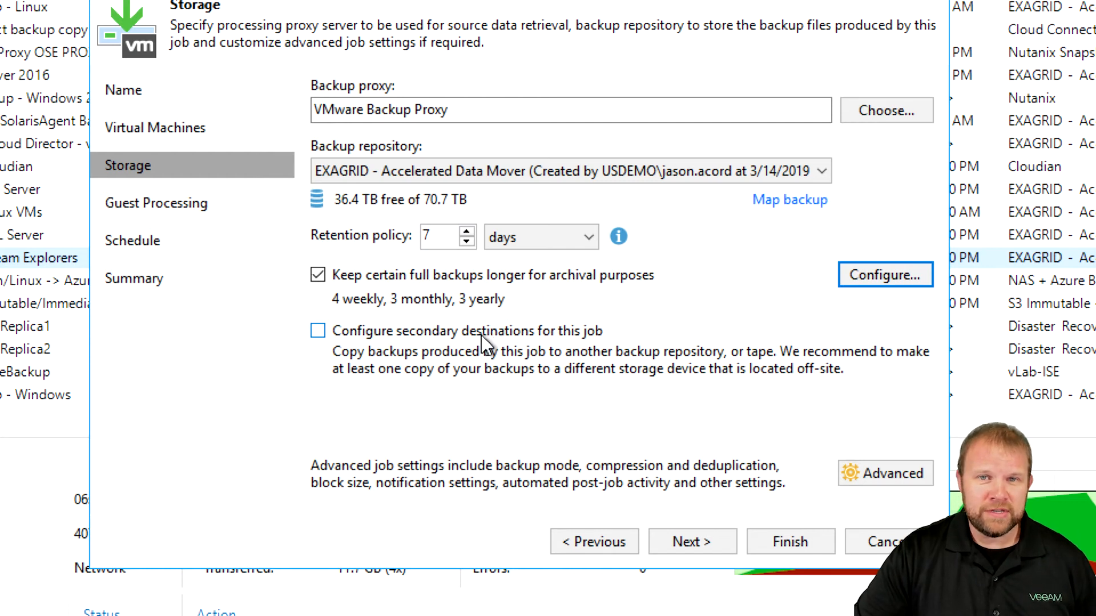
{"action": "mouse_move", "coordinate": [885, 473]}
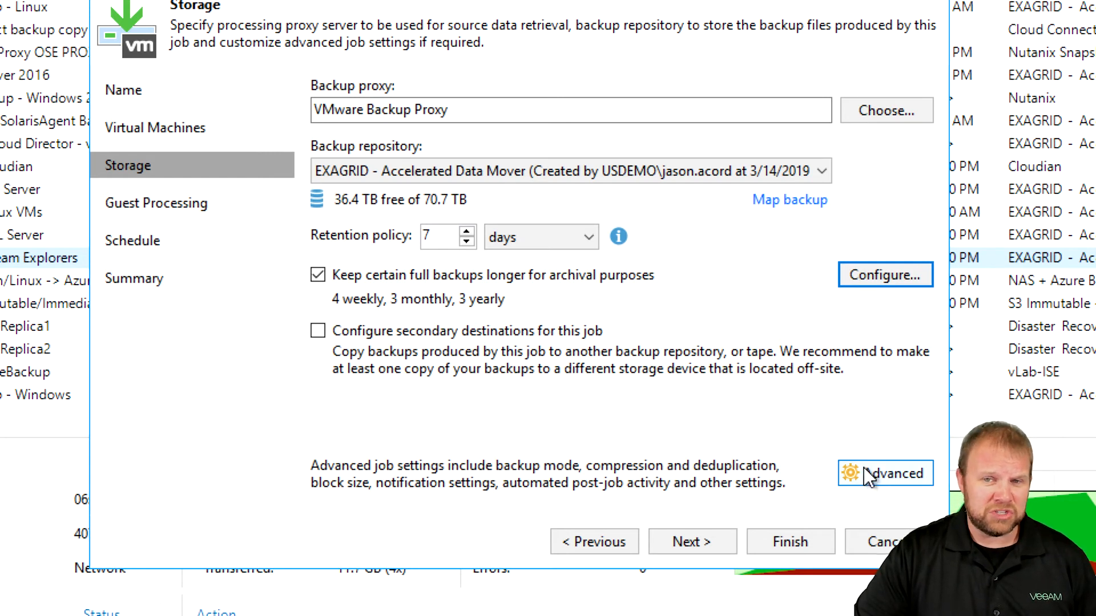
{"action": "mouse_move", "coordinate": [884, 473]}
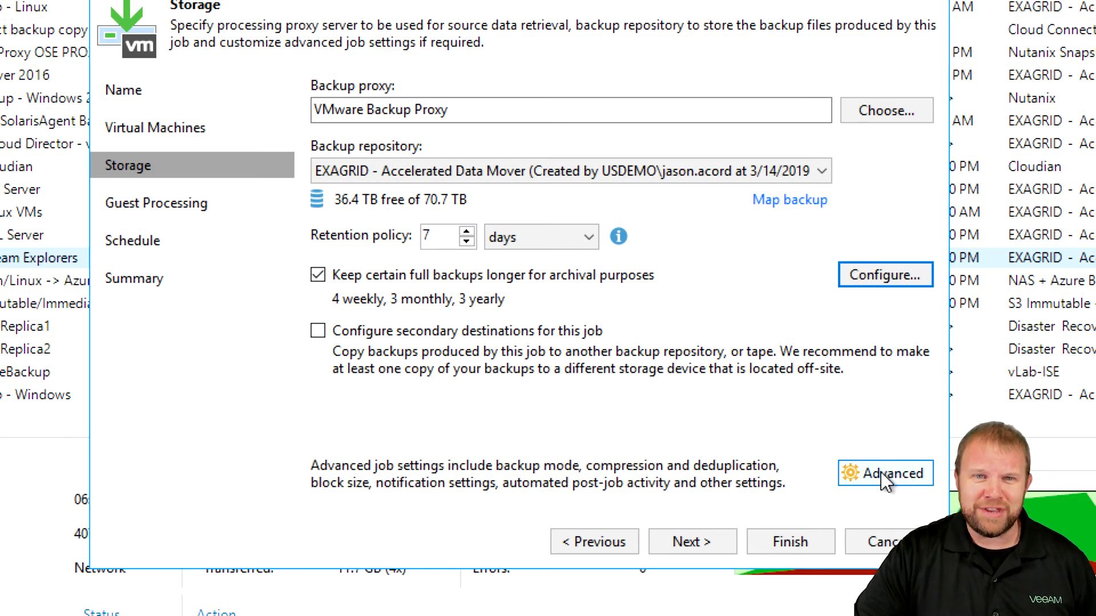
Step: Advance past Storage, triggering the deduplicating storage warning citing KB2660
{"action": "left_click", "coordinate": [885, 473]}
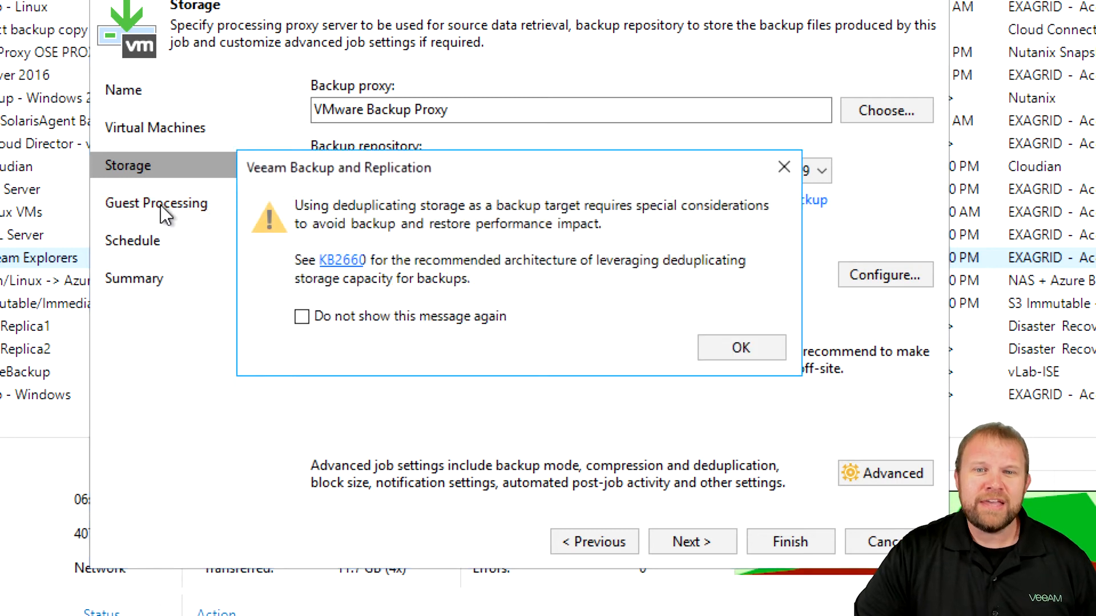
{"action": "mouse_move", "coordinate": [412, 316]}
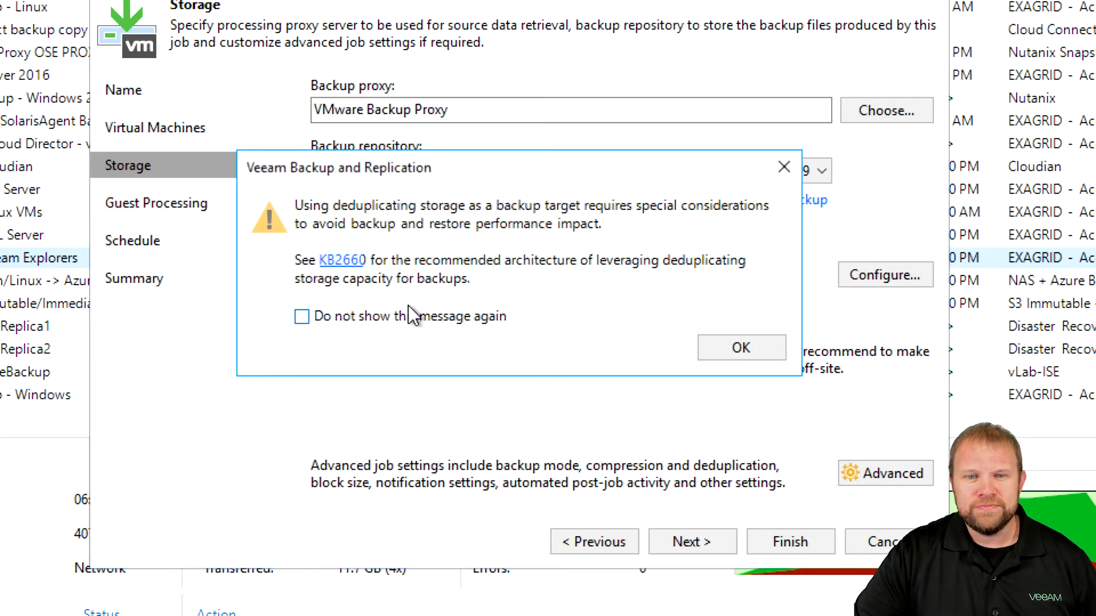
{"action": "mouse_move", "coordinate": [411, 271]}
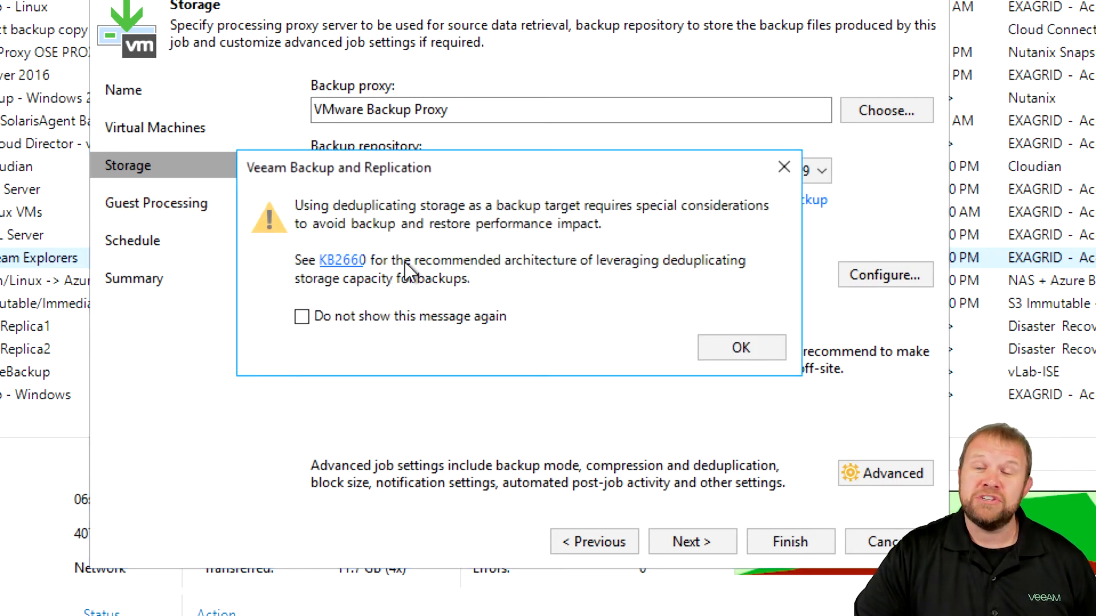
{"action": "mouse_move", "coordinate": [433, 270]}
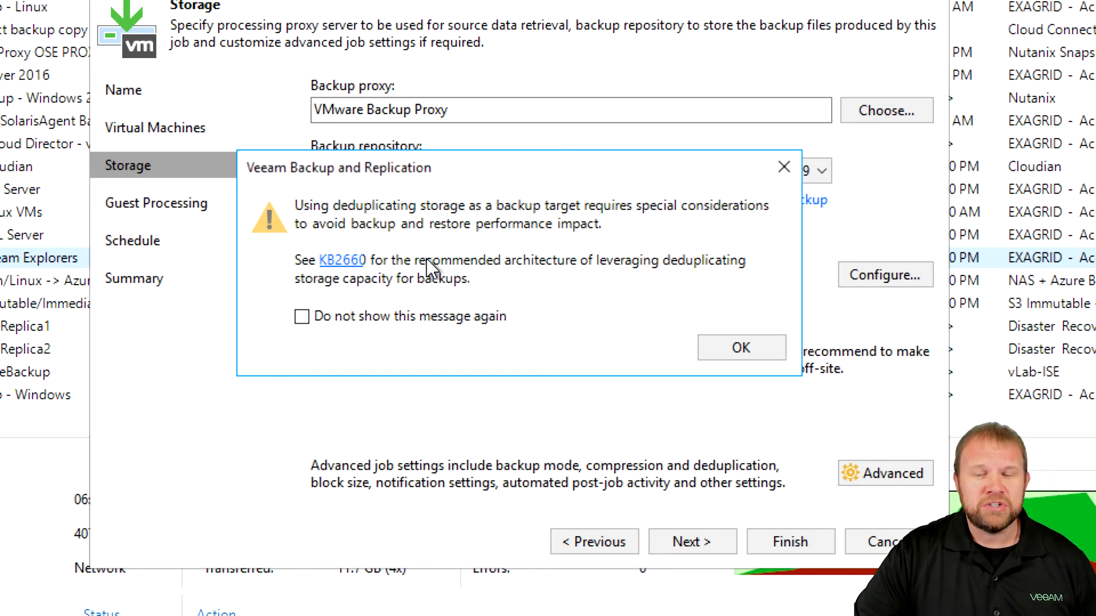
{"action": "mouse_move", "coordinate": [457, 276]}
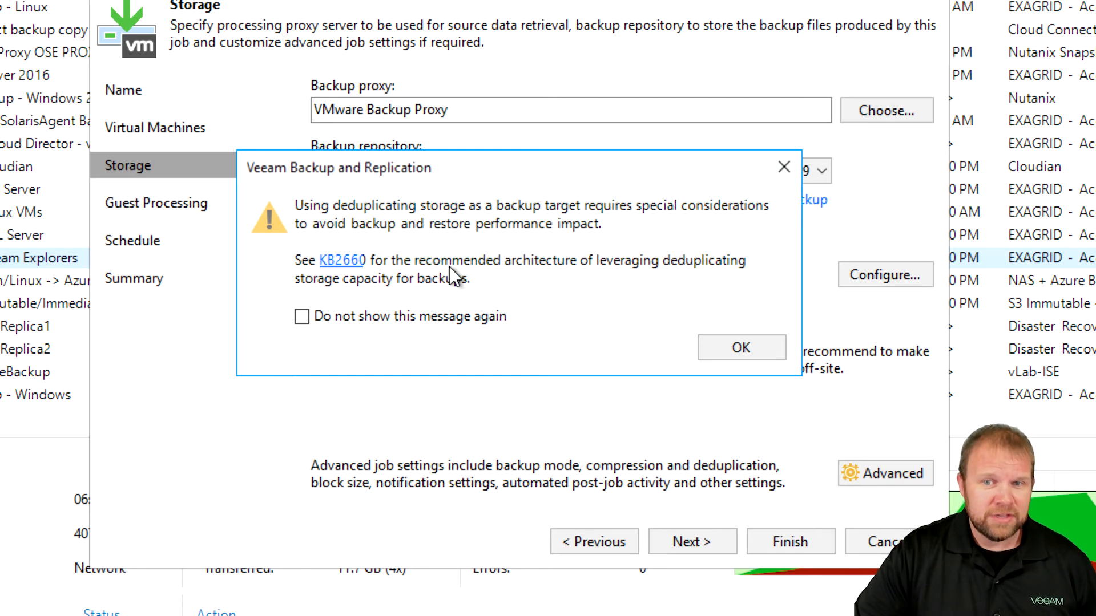
{"action": "mouse_move", "coordinate": [460, 280]}
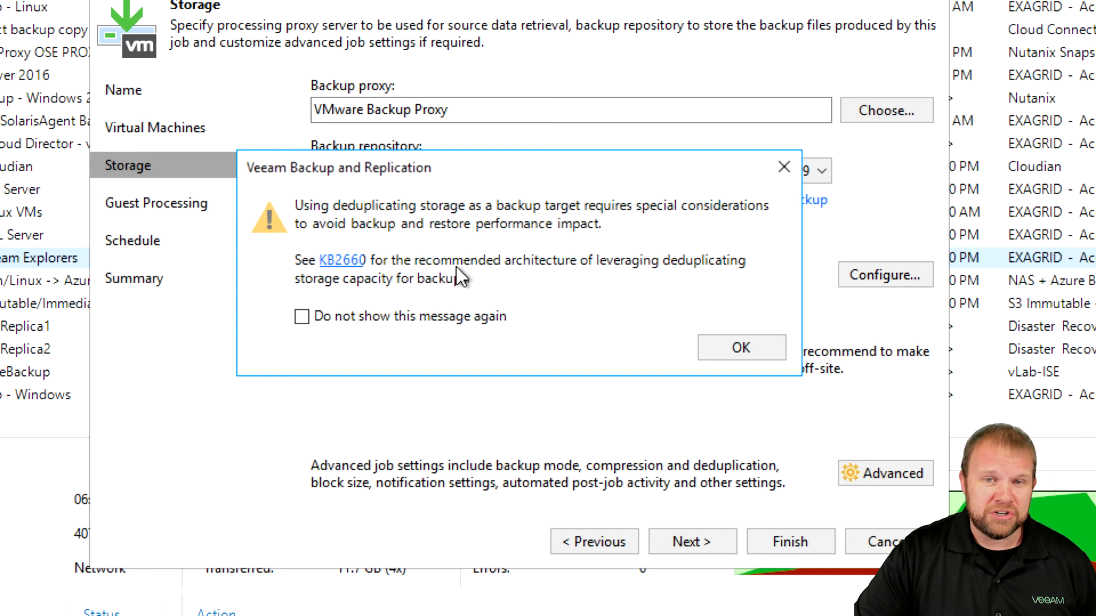
{"action": "mouse_move", "coordinate": [341, 265]}
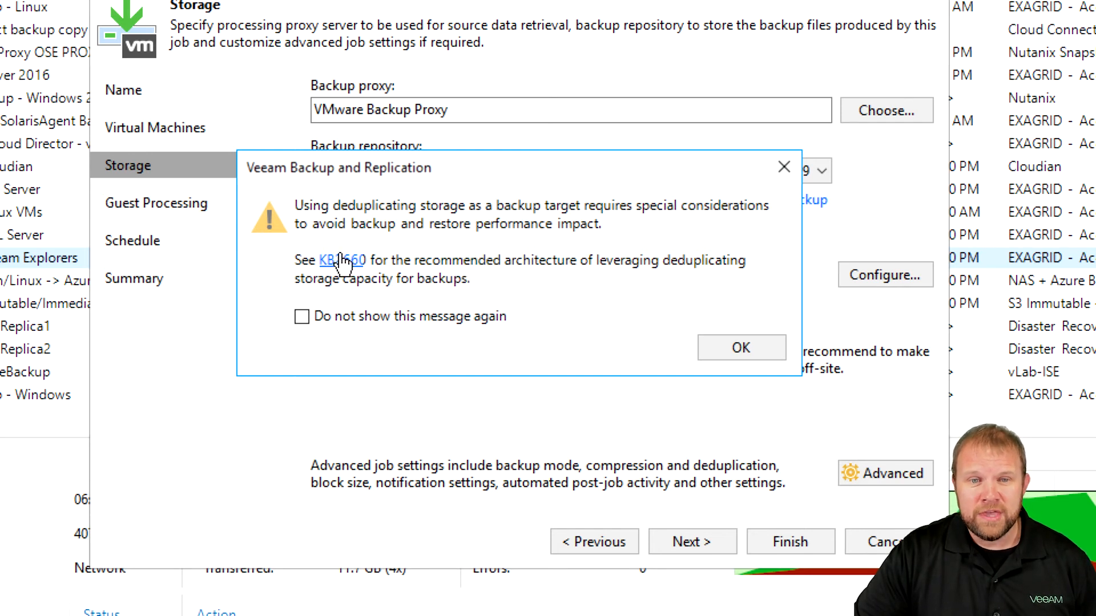
{"action": "mouse_move", "coordinate": [343, 273]}
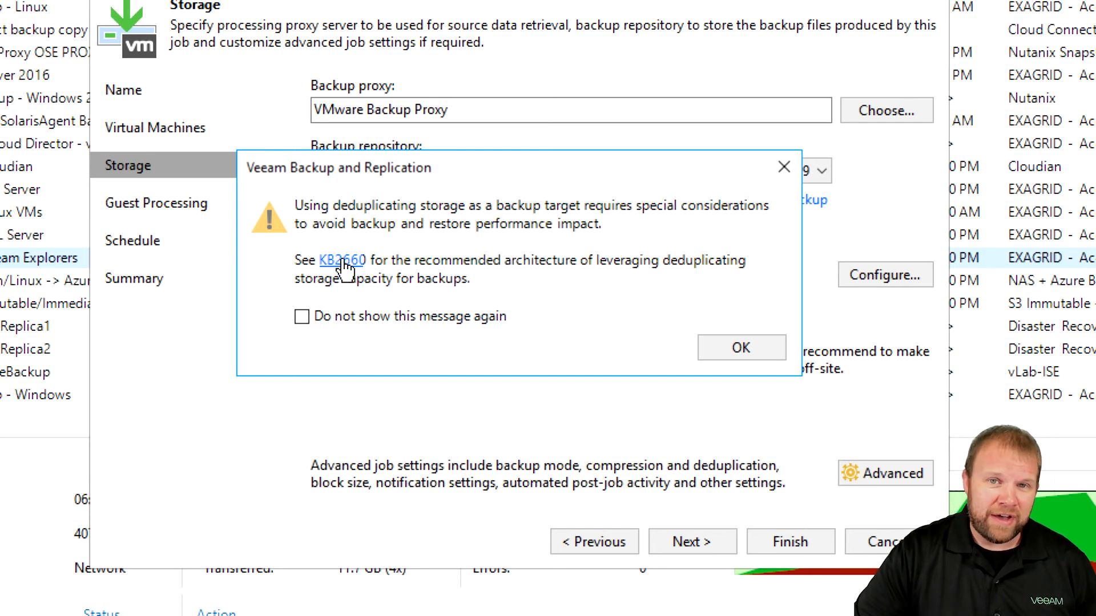
{"action": "mouse_move", "coordinate": [349, 273]}
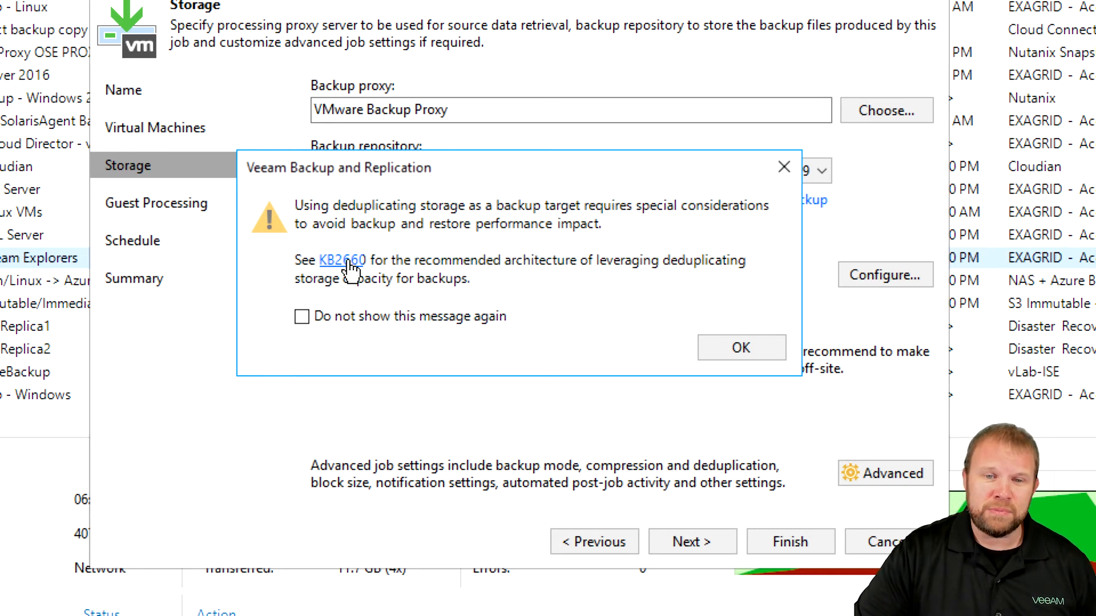
{"action": "mouse_move", "coordinate": [405, 328]}
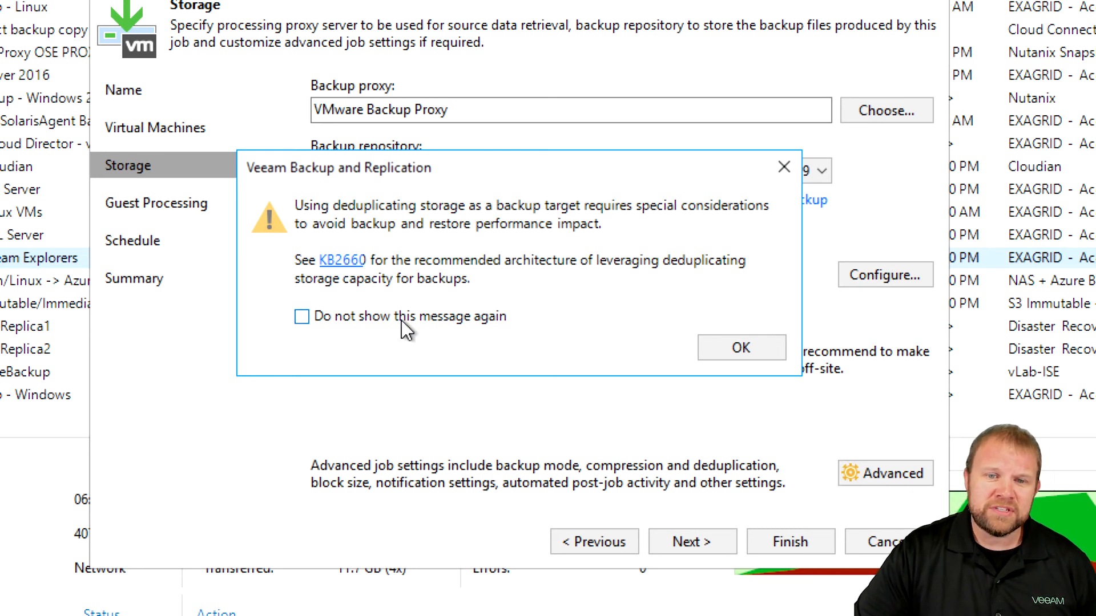
Step: Acknowledge the deduplicating storage warning to reach Guest Processing with application-aware processing enabled
{"action": "left_click", "coordinate": [740, 348]}
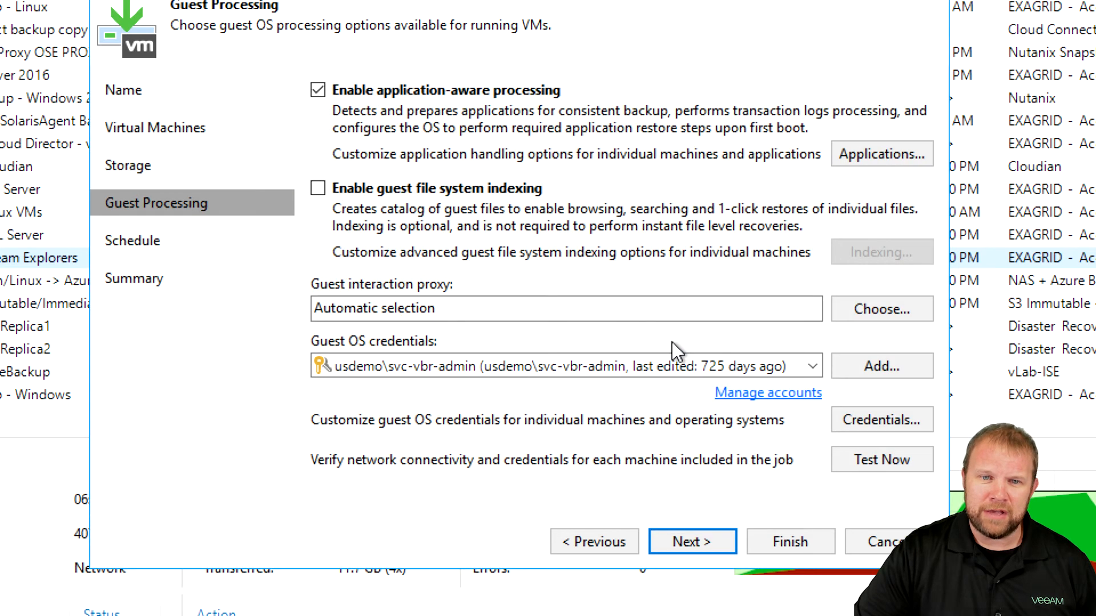
{"action": "mouse_move", "coordinate": [581, 240]}
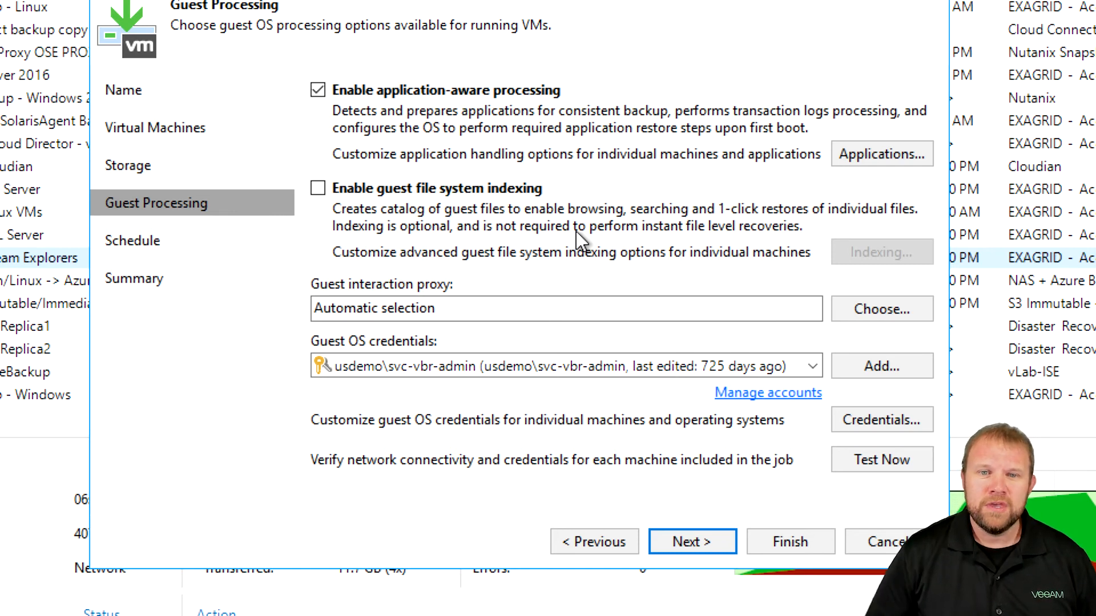
{"action": "mouse_move", "coordinate": [510, 195]}
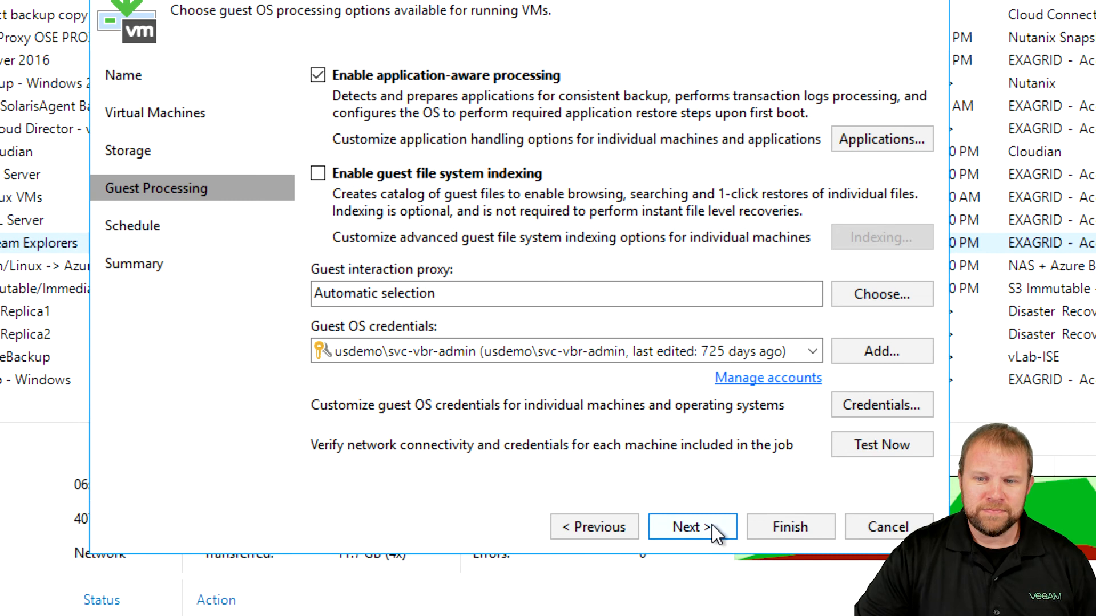
Step: Advance to the Schedule page showing daily 10:00 PM runs with 3 retries
{"action": "left_click", "coordinate": [690, 526]}
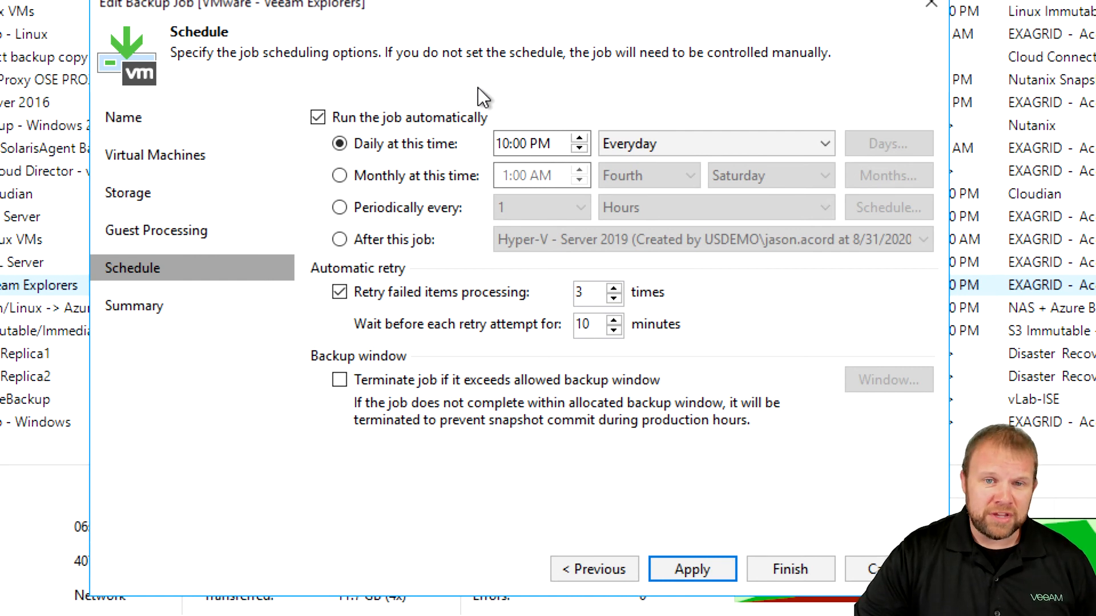
{"action": "mouse_move", "coordinate": [454, 159]}
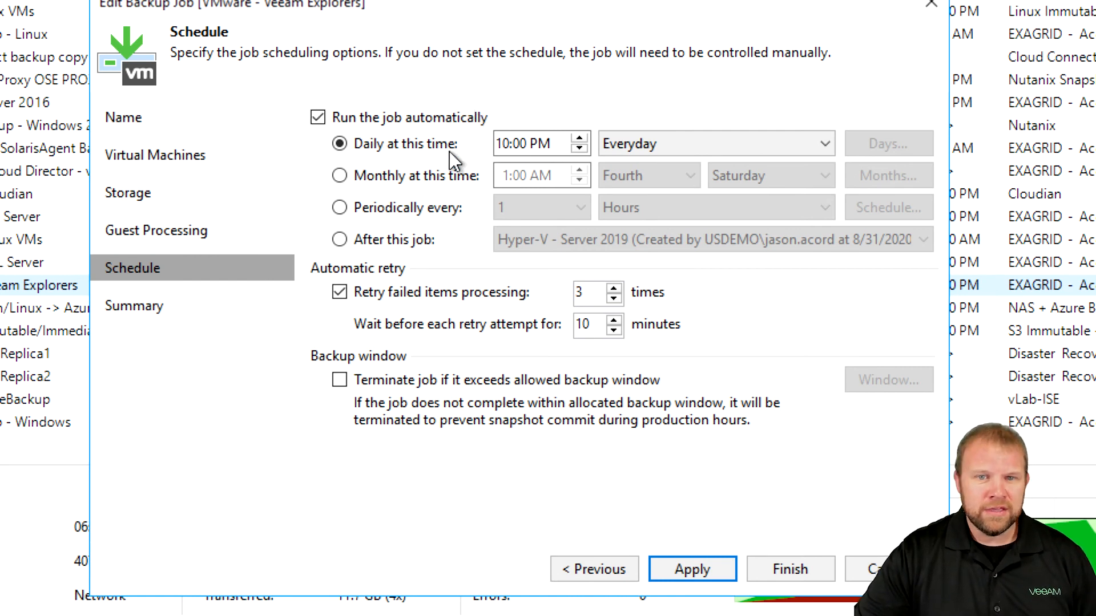
{"action": "mouse_move", "coordinate": [430, 204]}
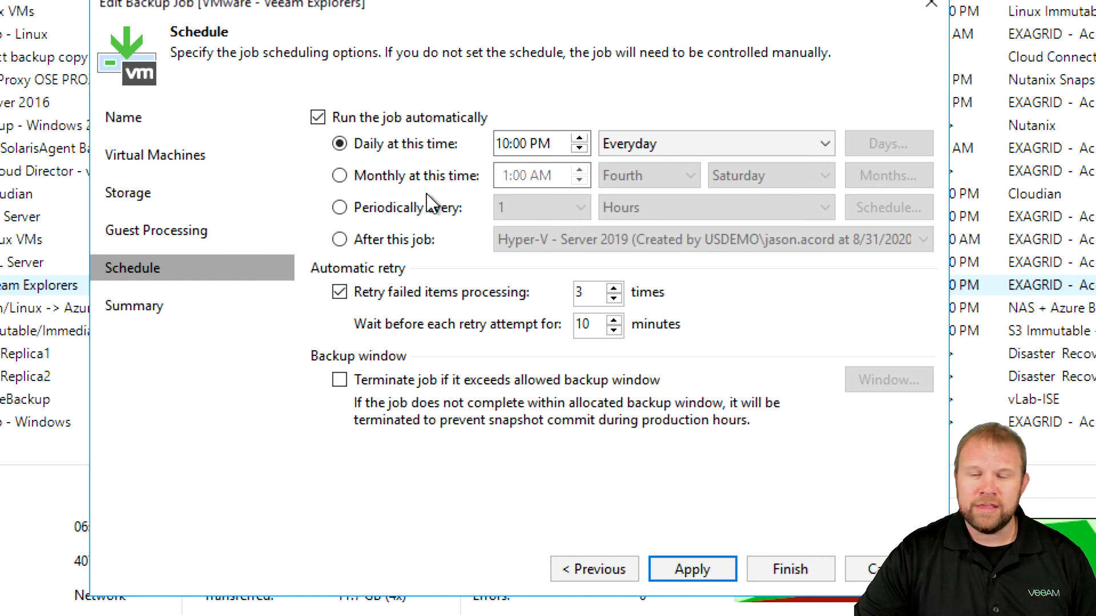
{"action": "mouse_move", "coordinate": [476, 391]}
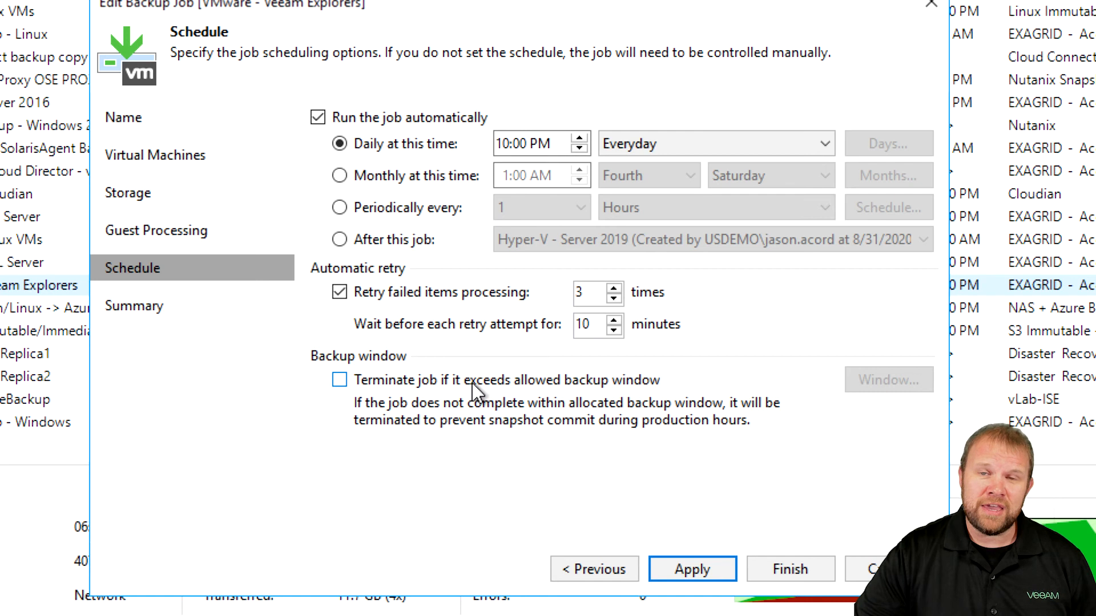
{"action": "mouse_move", "coordinate": [472, 374]}
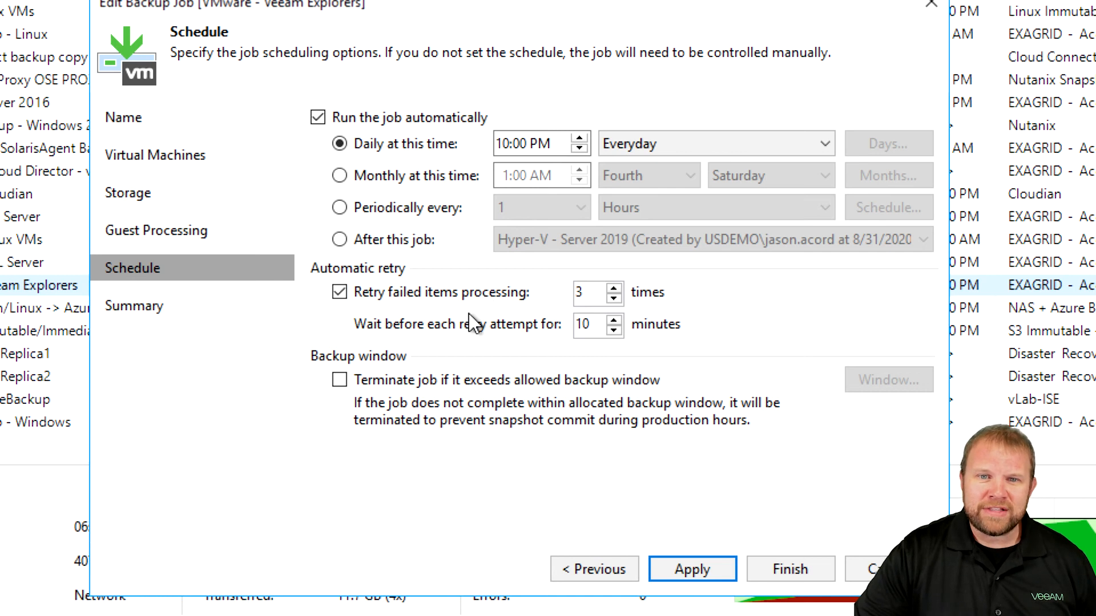
{"action": "mouse_move", "coordinate": [469, 321]}
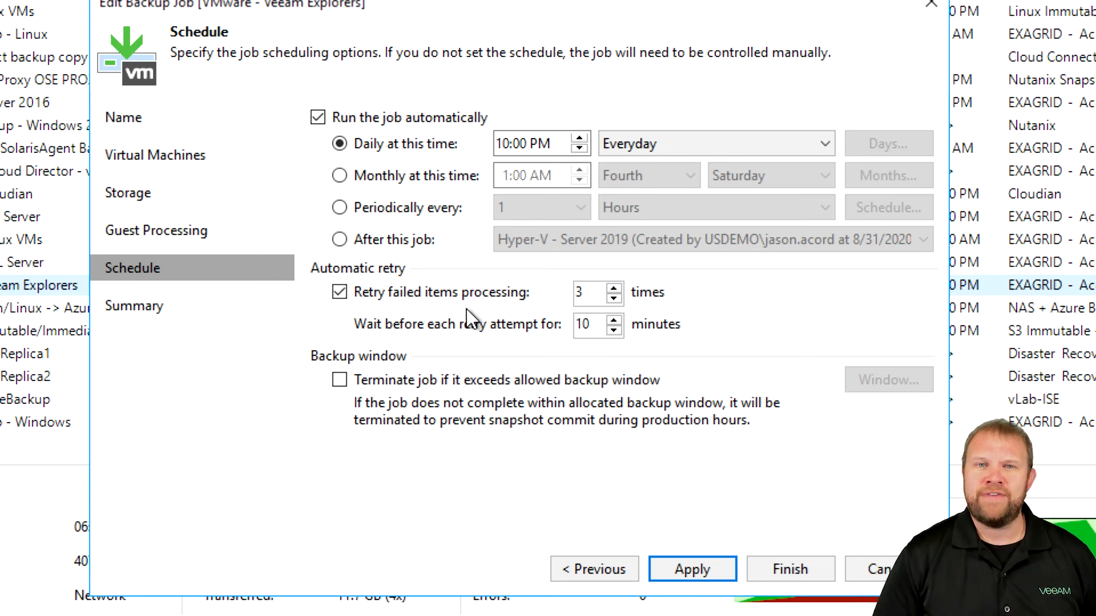